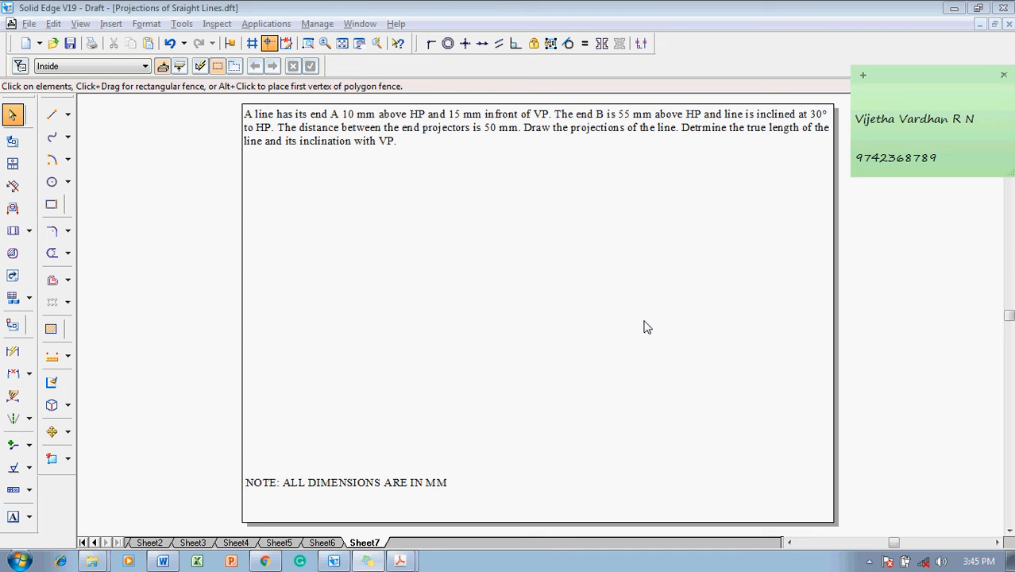
- Add a 'data collection' text block: a' 10 mm, a 15 mm, b' 55 mm, θ 30°, projectors 50 mm apart
{"action": "left_click", "coordinate": [1003, 75]}
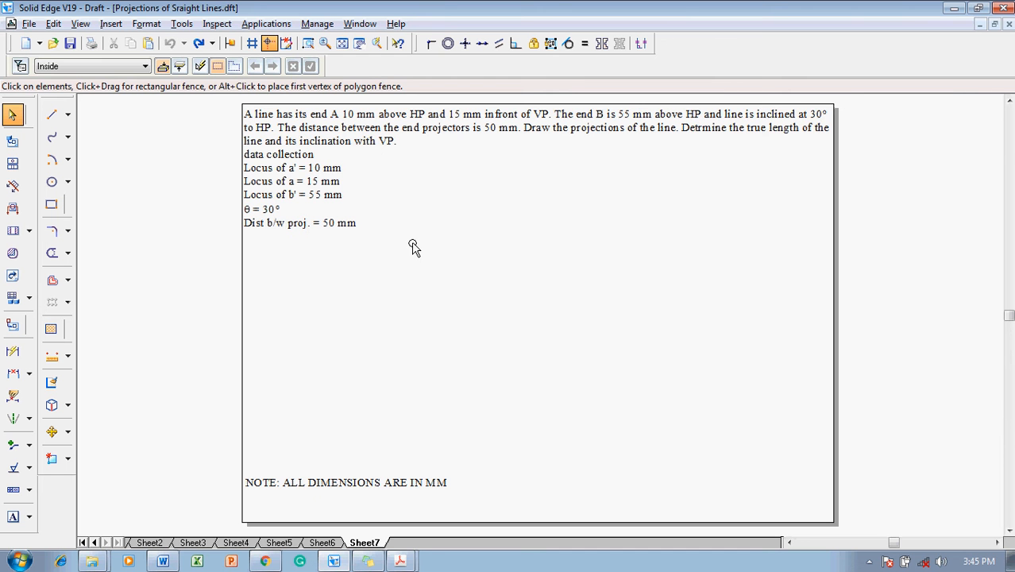
{"action": "left_click", "coordinate": [330, 205]}
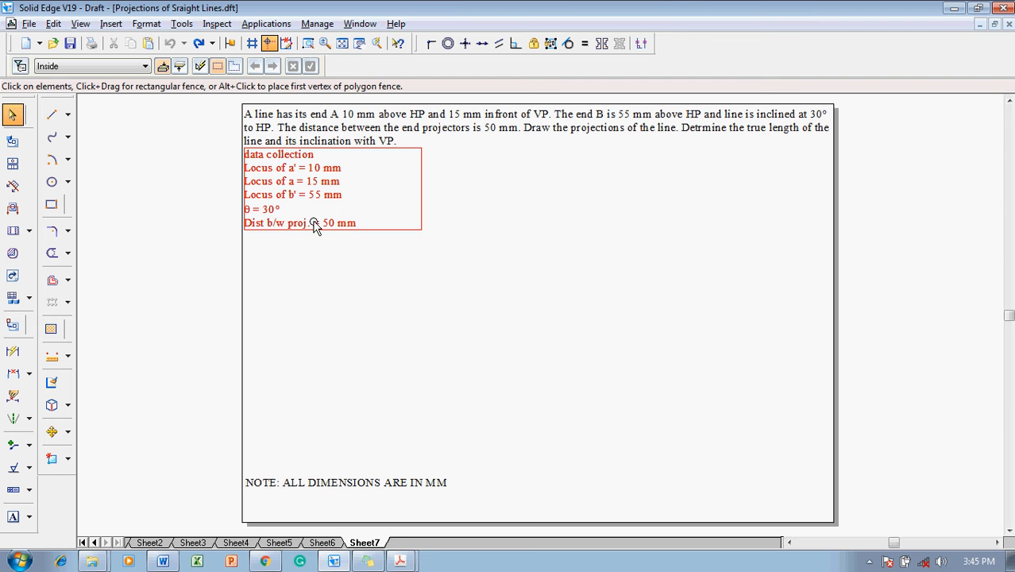
{"action": "left_click", "coordinate": [344, 242]}
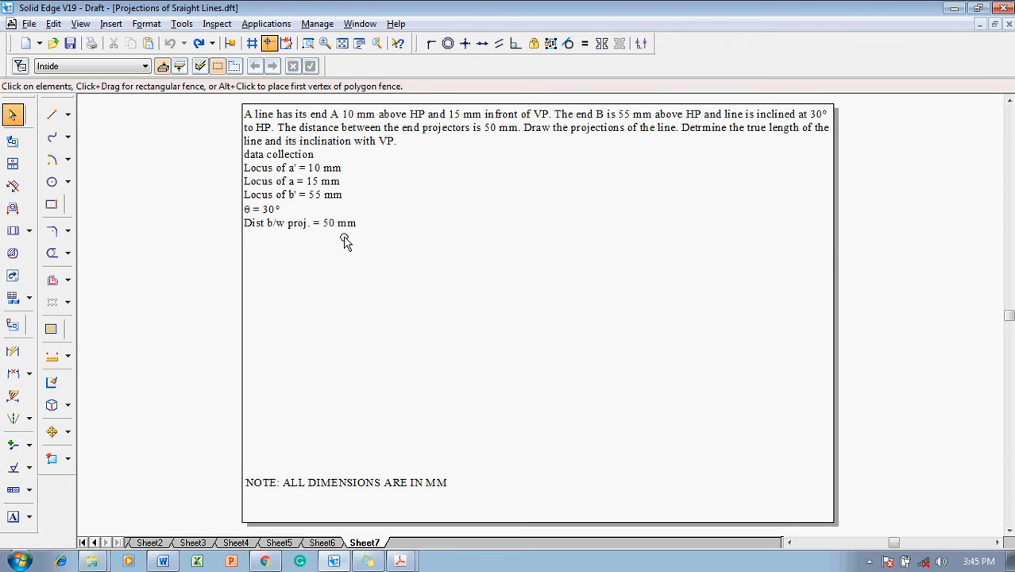
{"action": "left_click", "coordinate": [51, 114]}
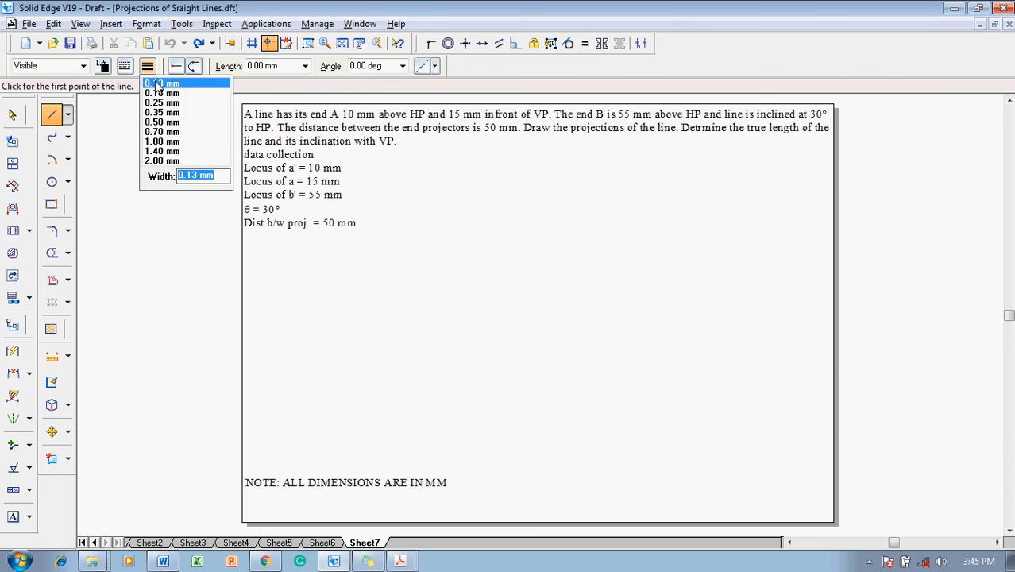
- Draw the XY reference line at 0.13 mm width with parallel locus lines above and below it
{"action": "left_click", "coordinate": [161, 83]}
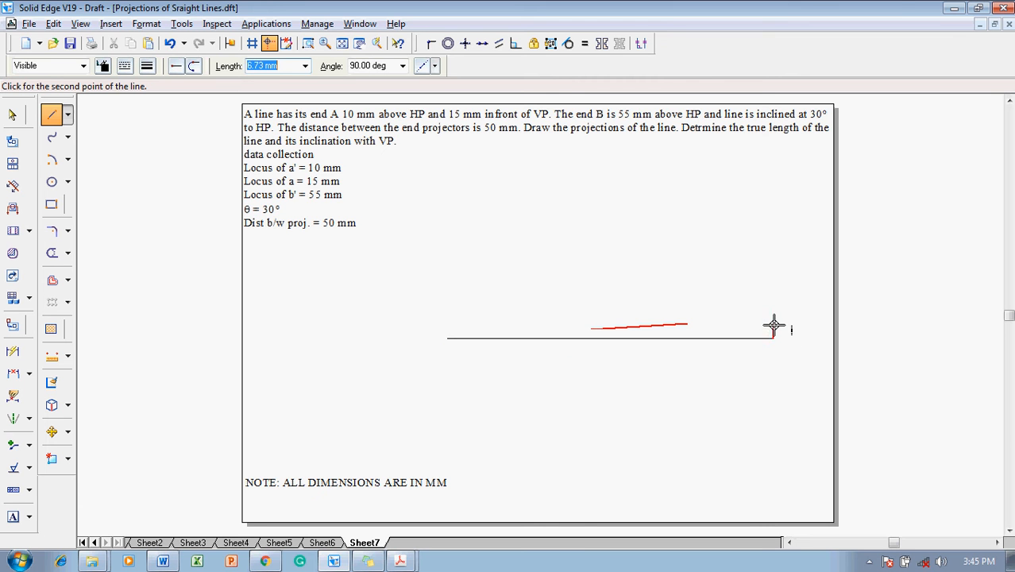
{"action": "left_click", "coordinate": [772, 332]}
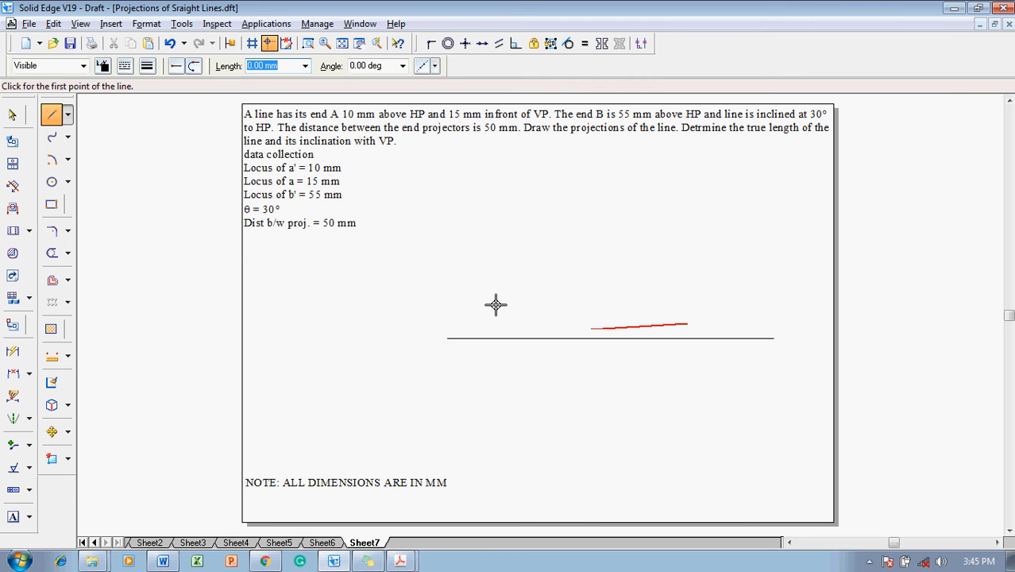
{"action": "left_click", "coordinate": [51, 115]}
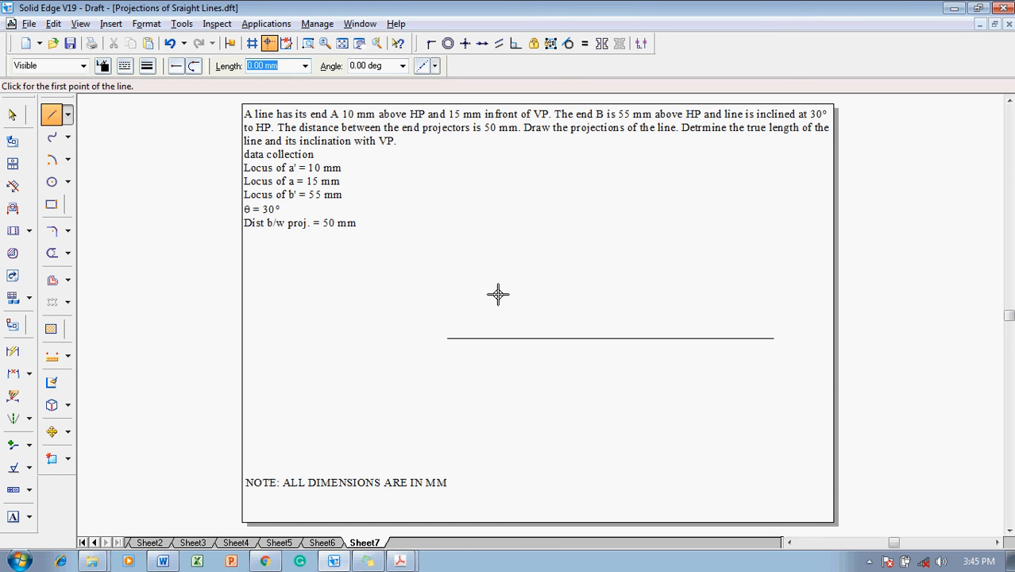
{"action": "left_click_drag", "start_coordinate": [497, 295], "coordinate": [754, 292]}
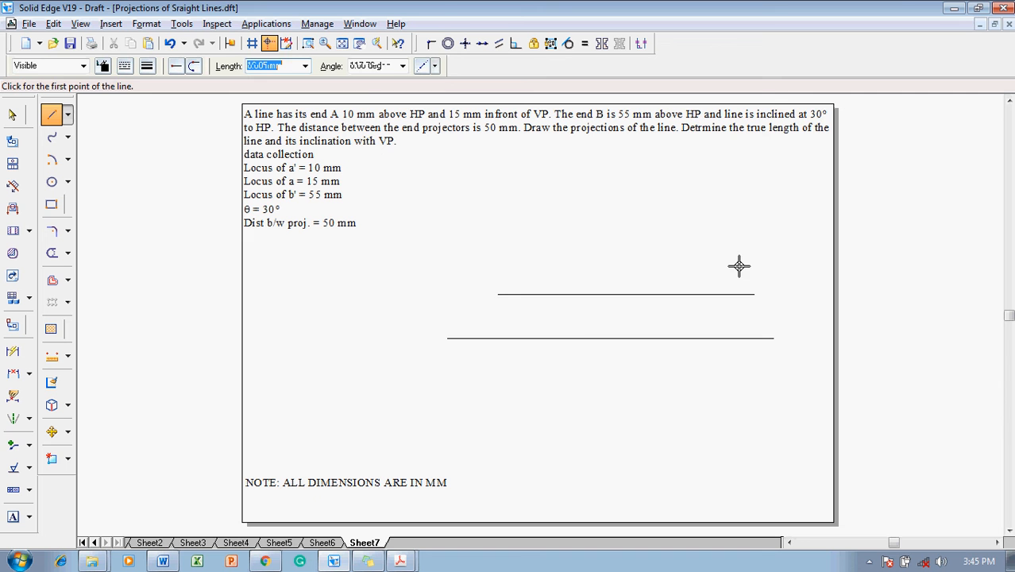
{"action": "left_click", "coordinate": [739, 266]}
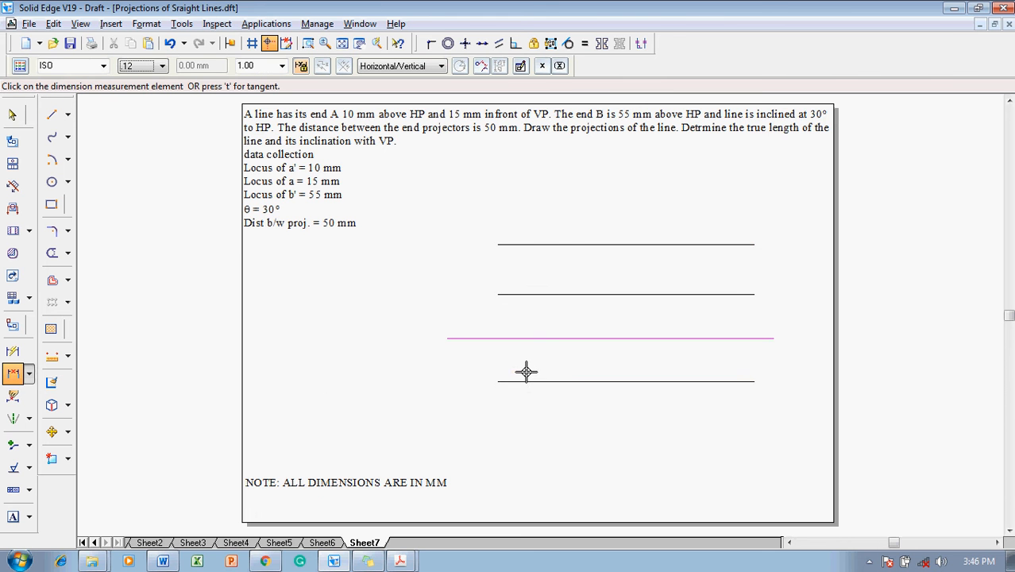
- Dimension the locus lines at 10, 15 and 55 mm from the XY line
{"action": "left_click", "coordinate": [525, 372]}
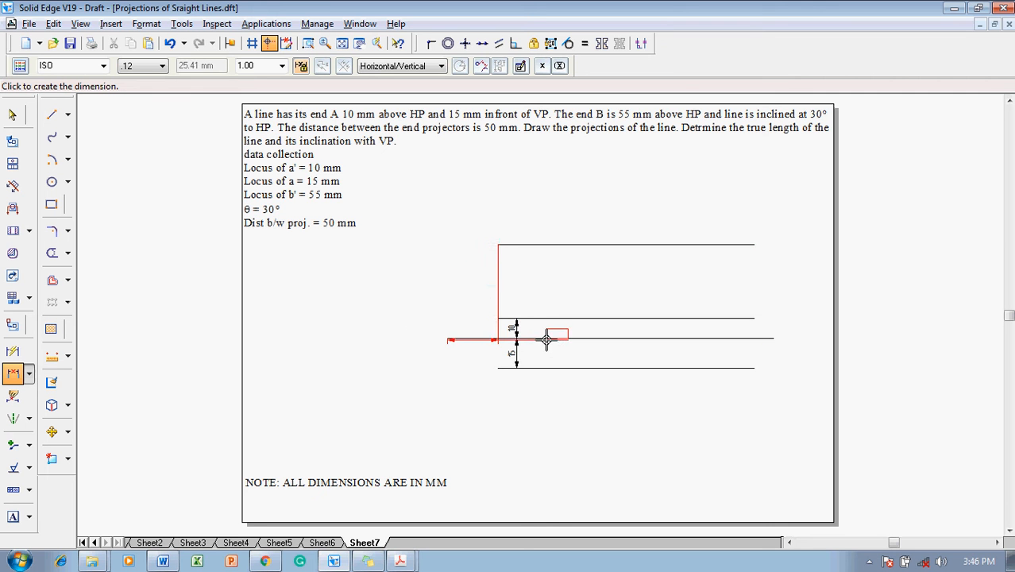
{"action": "left_click", "coordinate": [546, 340]}
{"action": "type", "text": "55"}
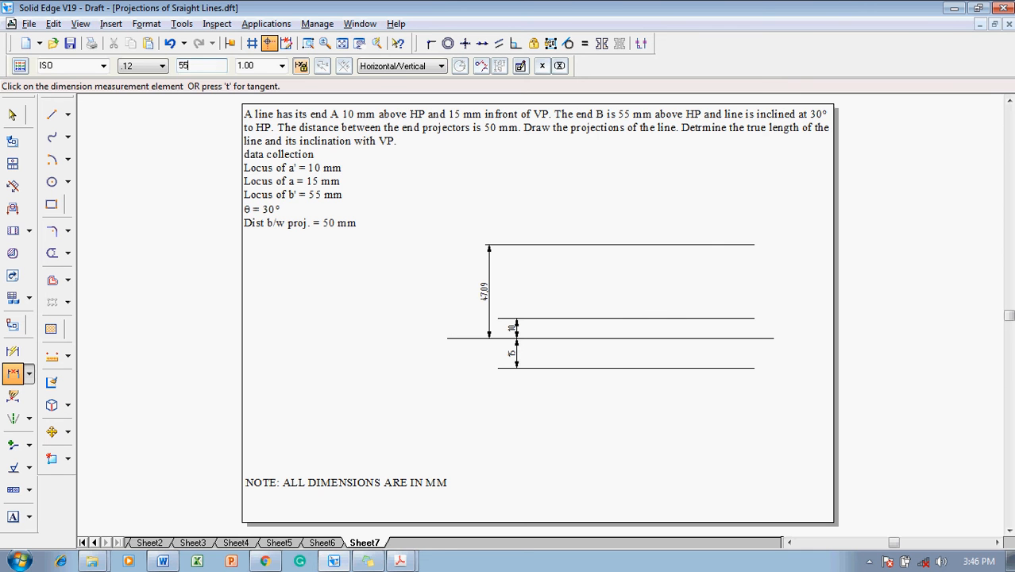
{"action": "left_click", "coordinate": [13, 115]}
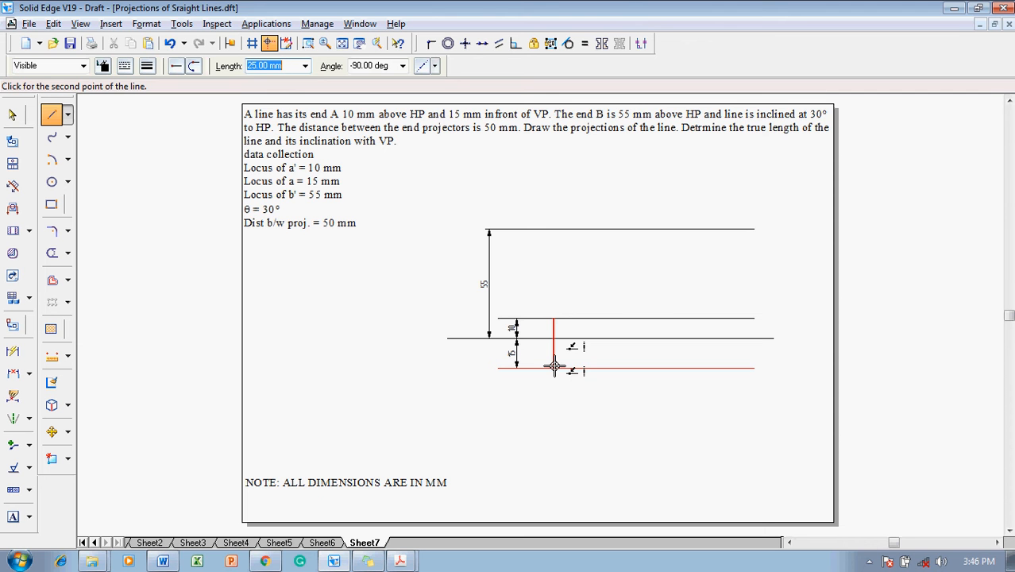
- Draw the vertical projectors for ends A and B and dimension them 50 mm apart
{"action": "left_click", "coordinate": [554, 366]}
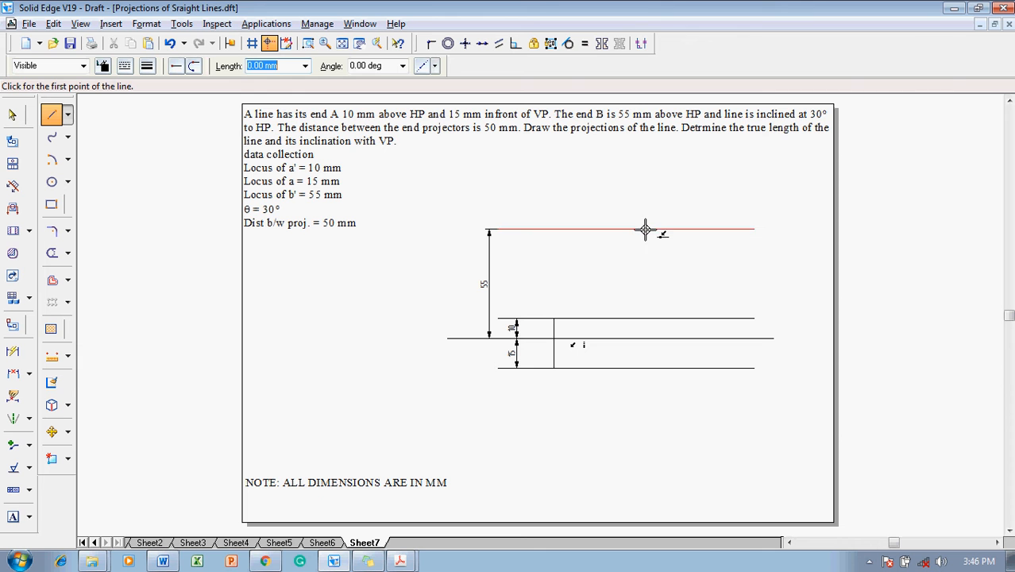
{"action": "left_click_drag", "start_coordinate": [644, 232], "coordinate": [648, 463]}
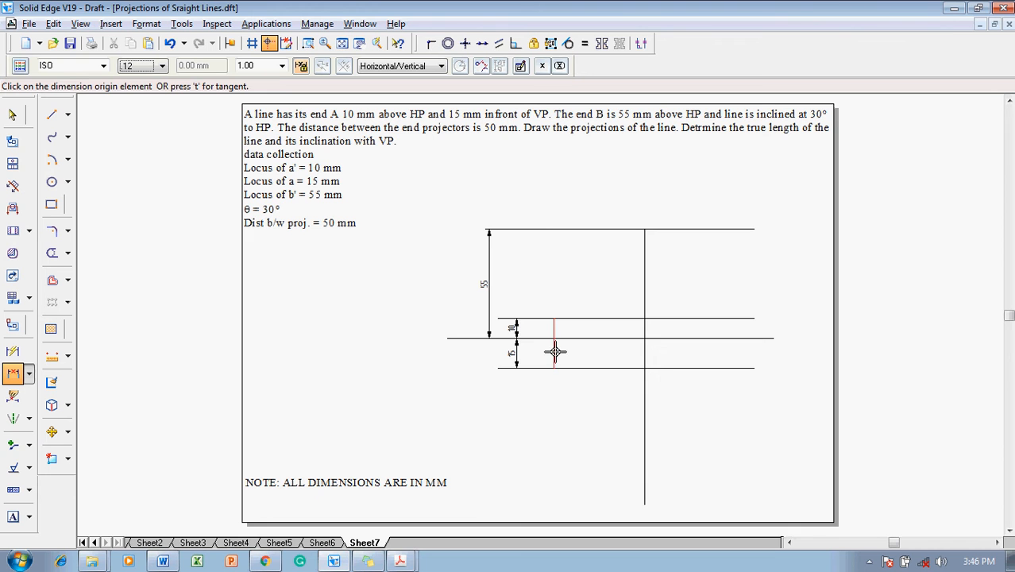
{"action": "left_click", "coordinate": [553, 328]}
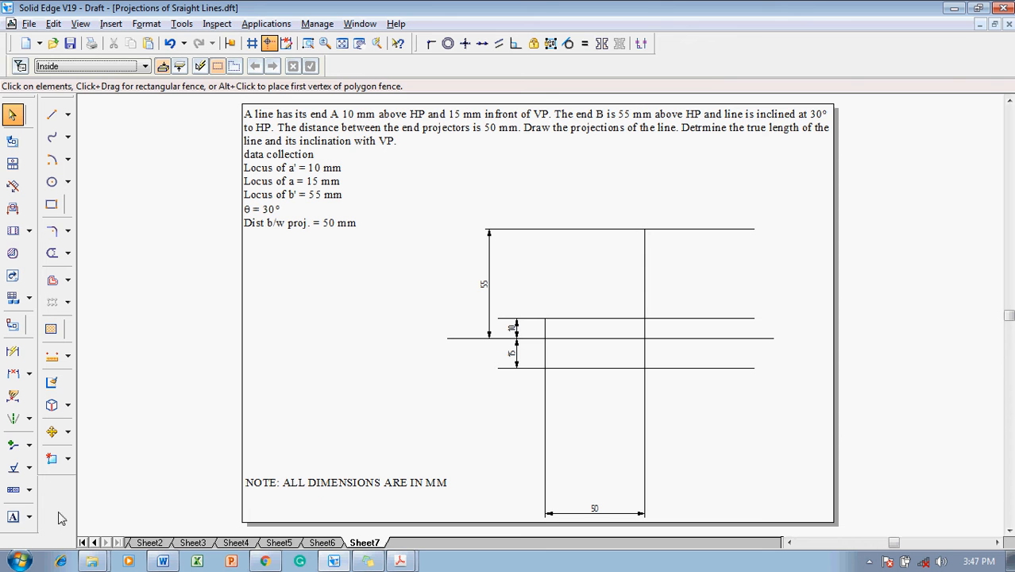
{"action": "left_click", "coordinate": [12, 516]}
{"action": "type", "text": "a"}
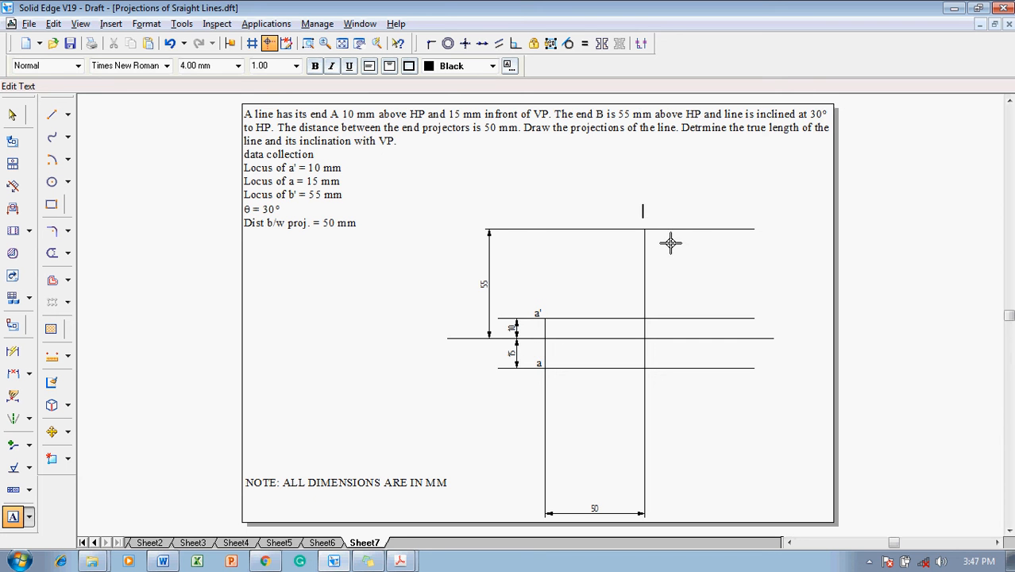
- Label point b' at the top of the second projector
{"action": "type", "text": "b'"}
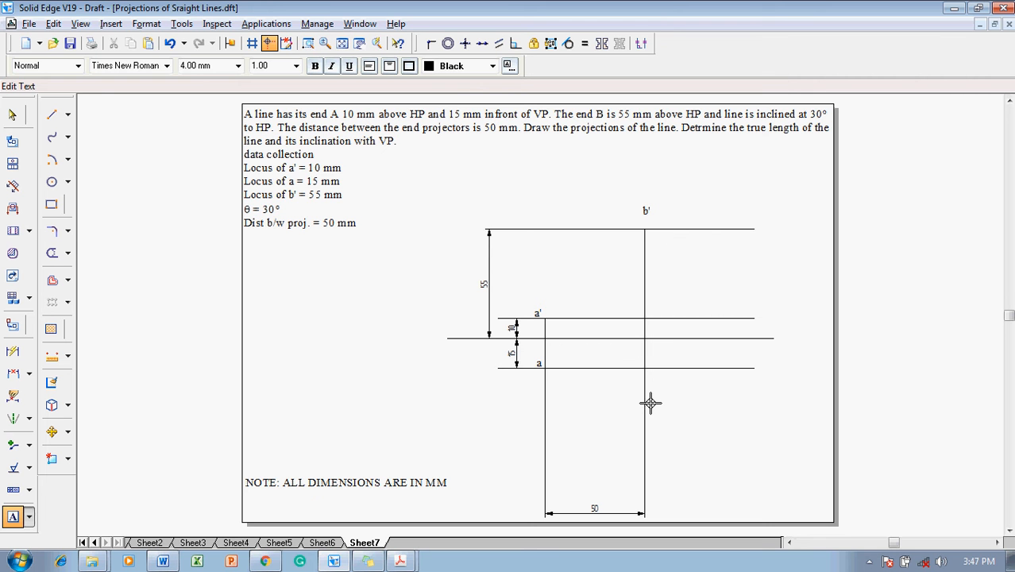
{"action": "mouse_move", "coordinate": [657, 475]}
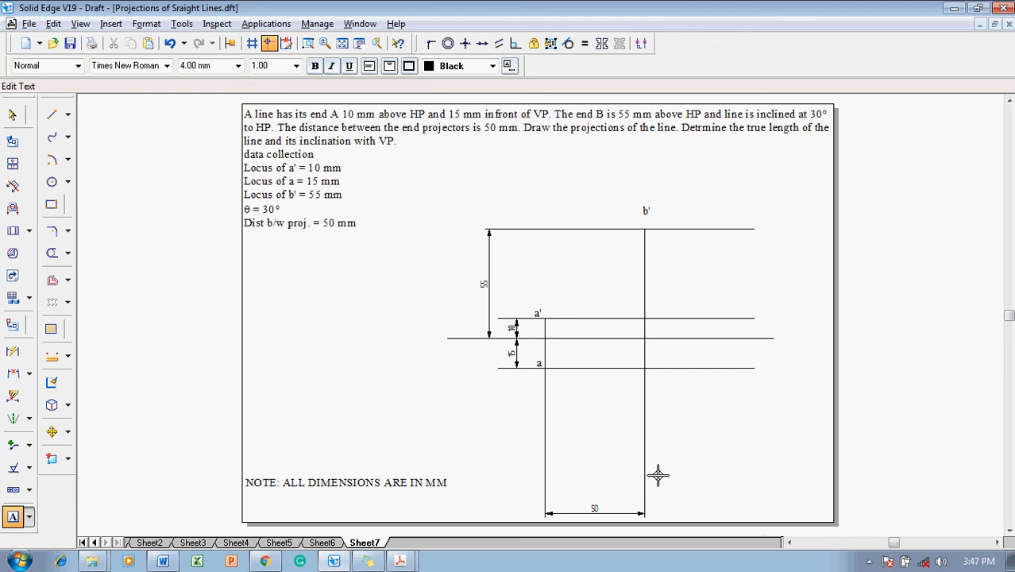
{"action": "mouse_move", "coordinate": [657, 412]}
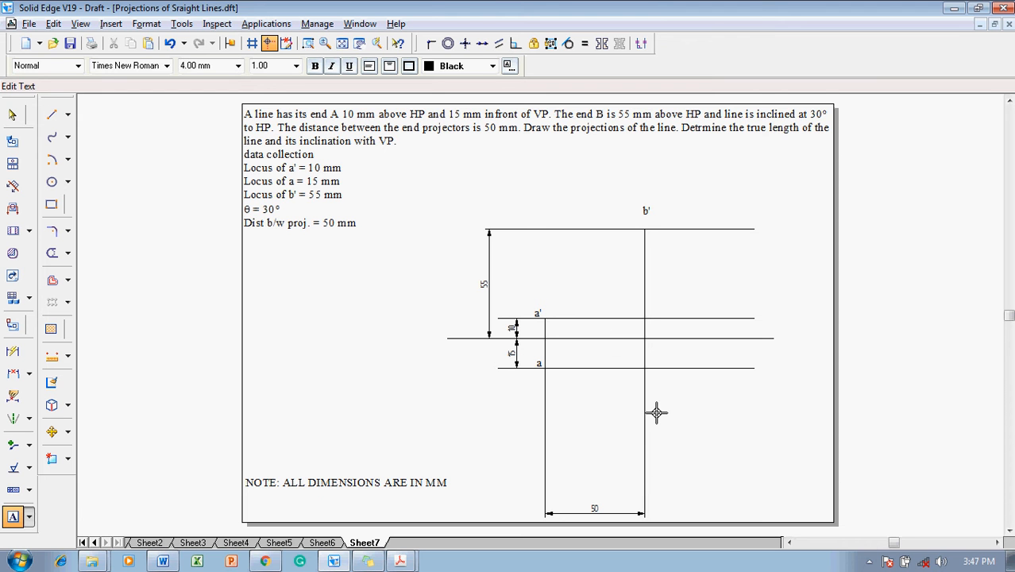
{"action": "mouse_move", "coordinate": [22, 131]}
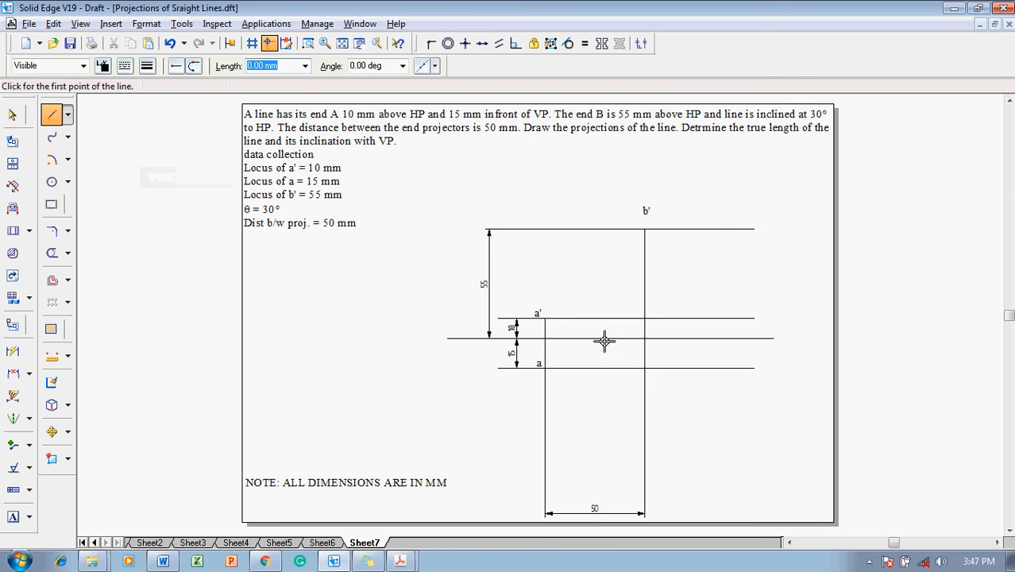
- Draw the inclined line from a' to b1' and drop a vertical projector from b1'
{"action": "left_click", "coordinate": [545, 321]}
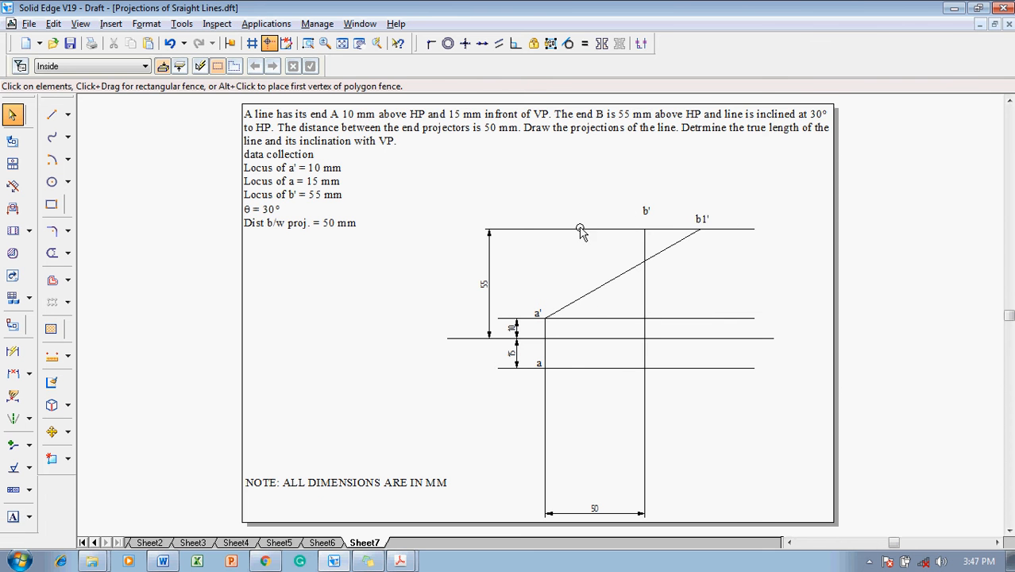
{"action": "left_click", "coordinate": [50, 114]}
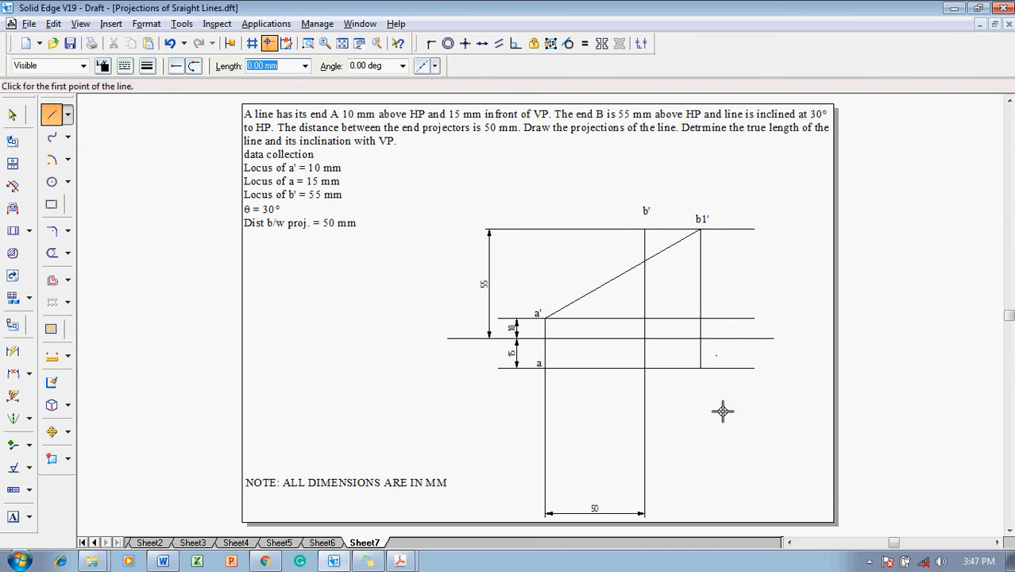
{"action": "left_click", "coordinate": [12, 517]}
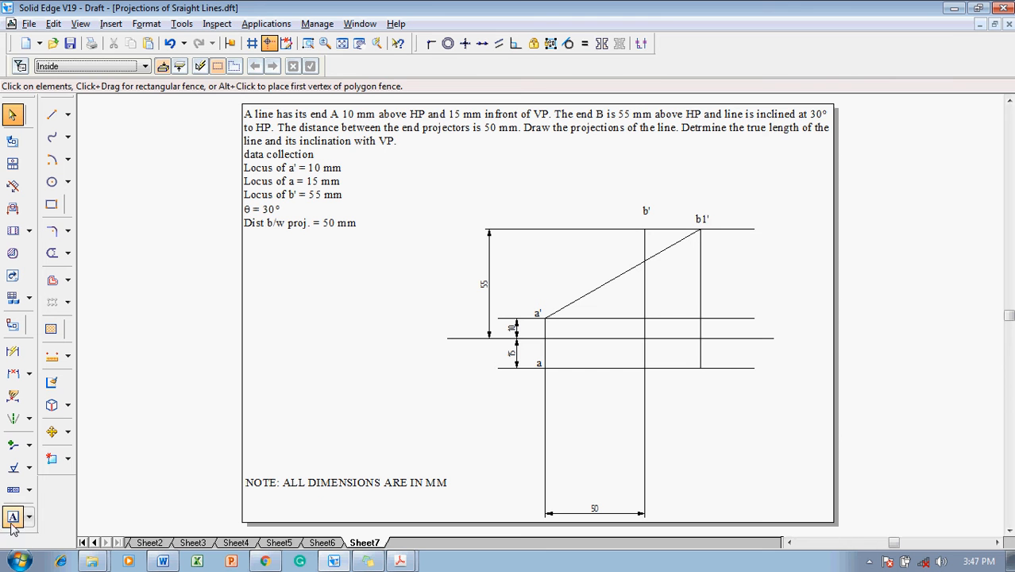
- Label point b1 on the line through a and swing an arc from b1 centred at a
{"action": "left_click", "coordinate": [13, 517]}
{"action": "type", "text": "b1"}
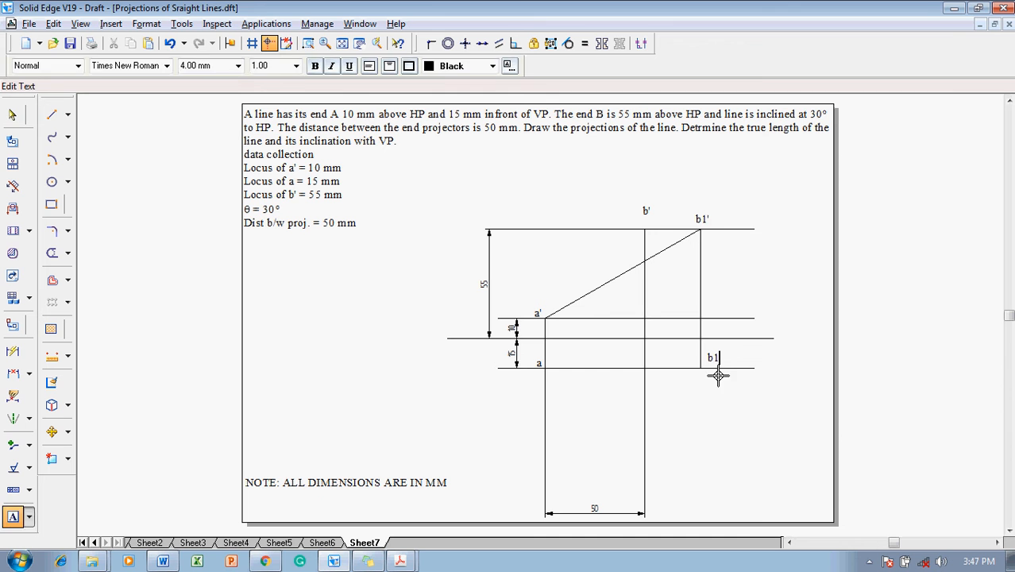
{"action": "left_click", "coordinate": [51, 160]}
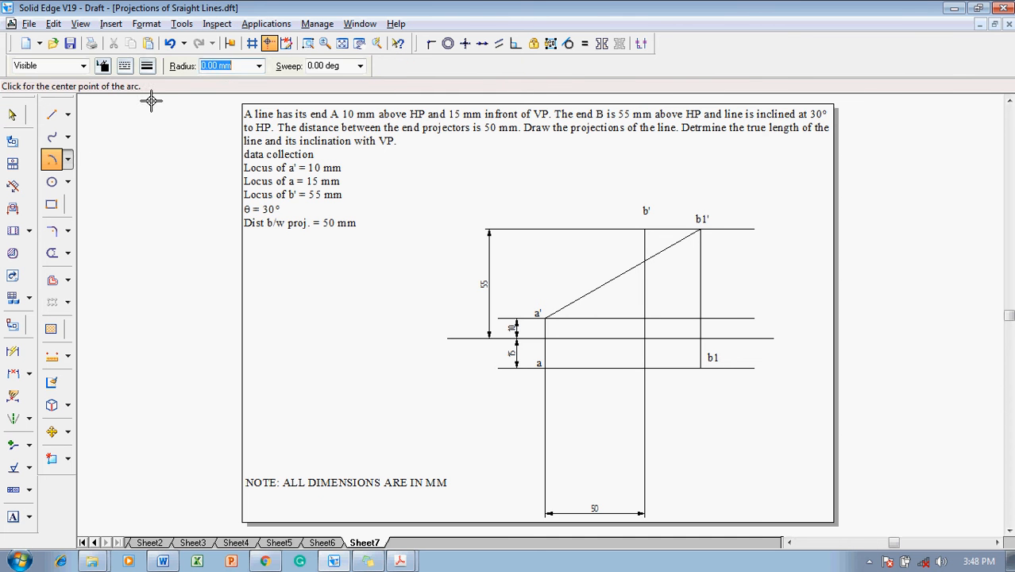
{"action": "mouse_move", "coordinate": [463, 343]}
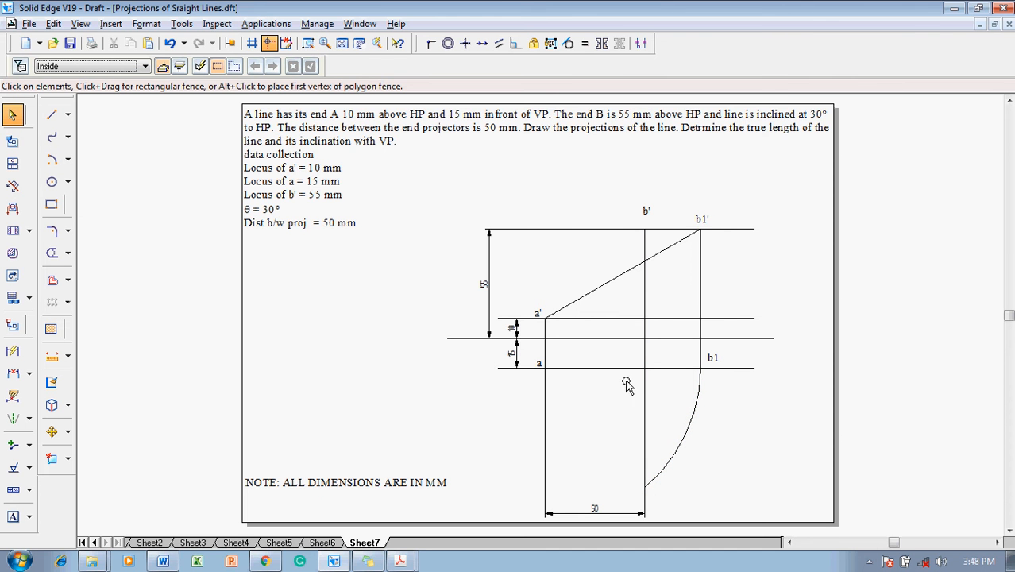
{"action": "left_click", "coordinate": [51, 114]}
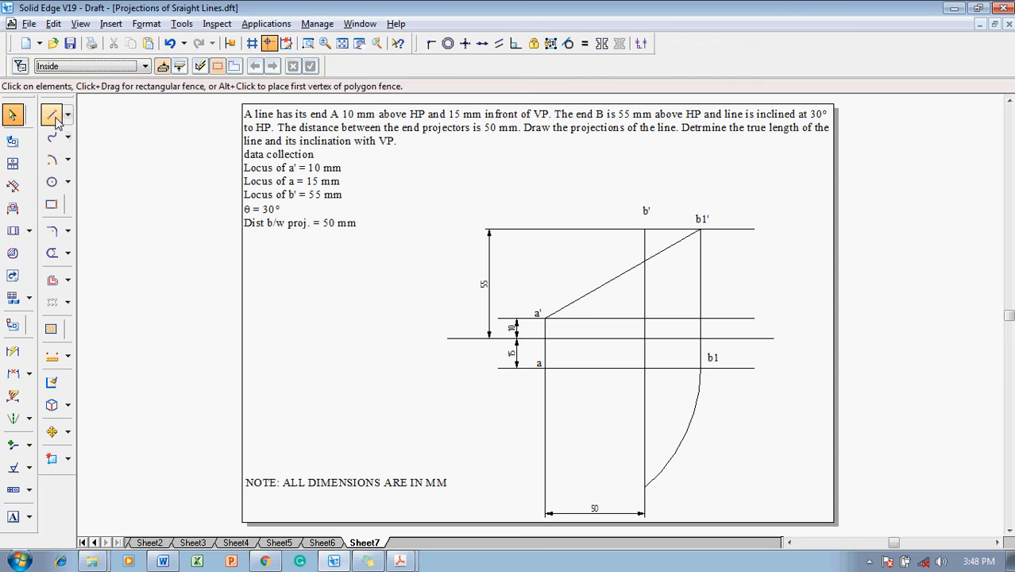
- Draw a horizontal locus line through the arc's end on the b' projector and label point b
{"action": "left_click", "coordinate": [52, 116]}
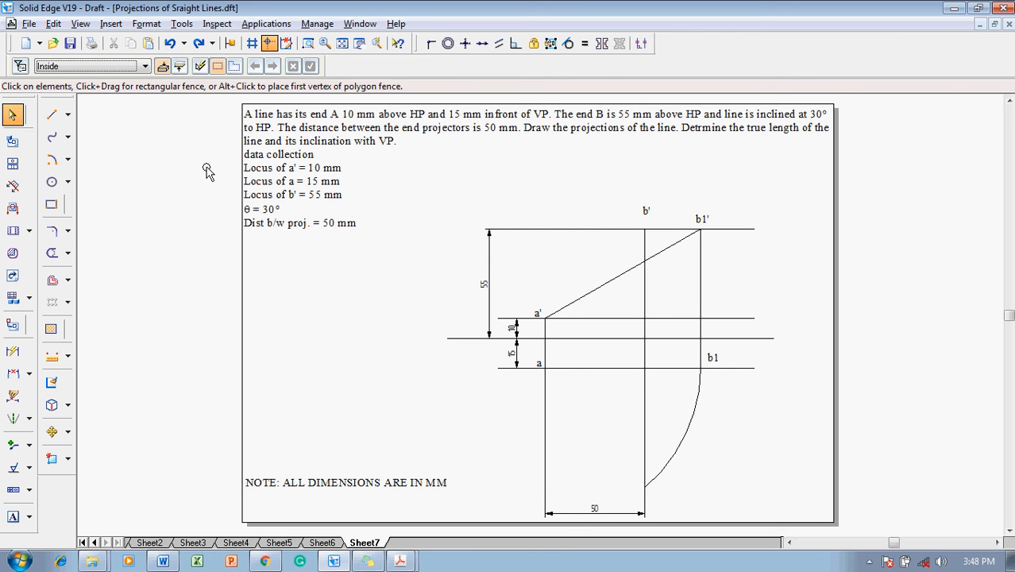
{"action": "left_click", "coordinate": [52, 113]}
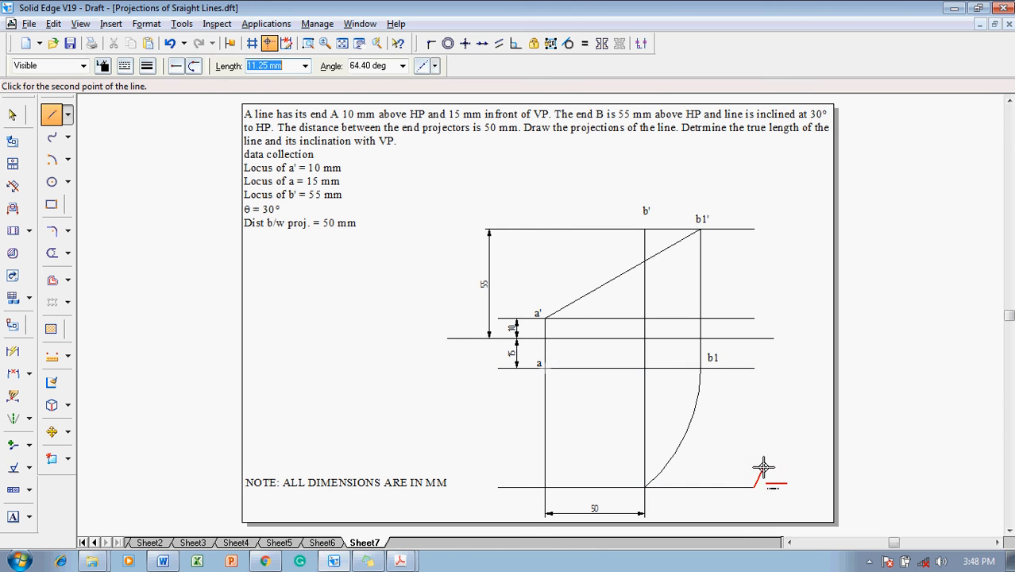
{"action": "left_click", "coordinate": [12, 114]}
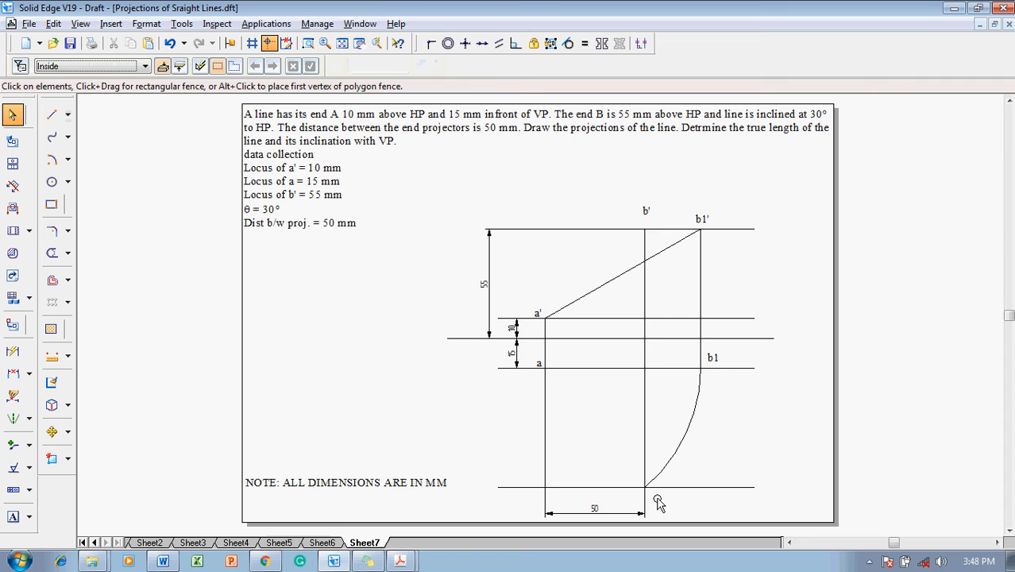
{"action": "left_click", "coordinate": [12, 516]}
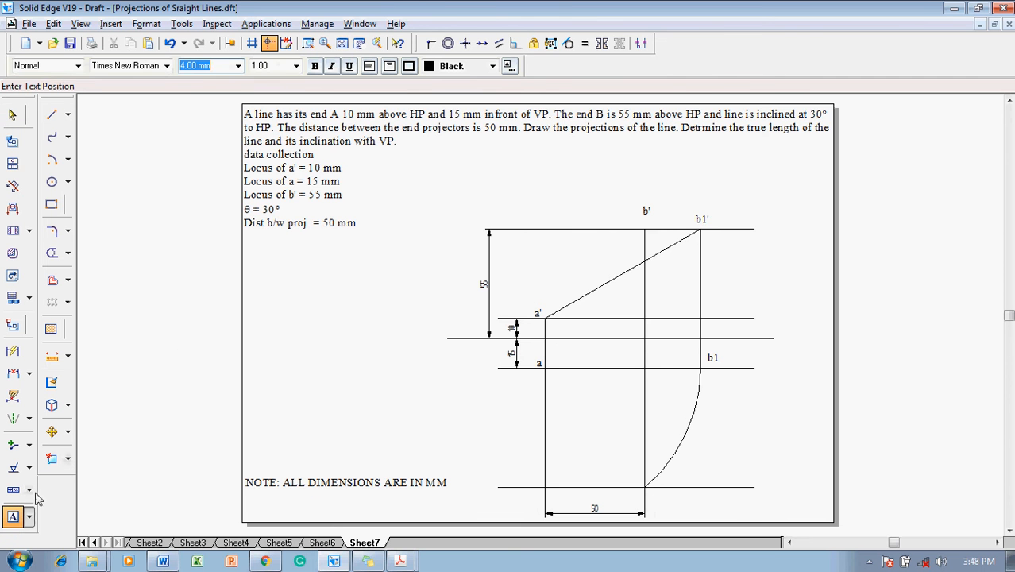
{"action": "left_click", "coordinate": [647, 488]}
{"action": "type", "text": "b"}
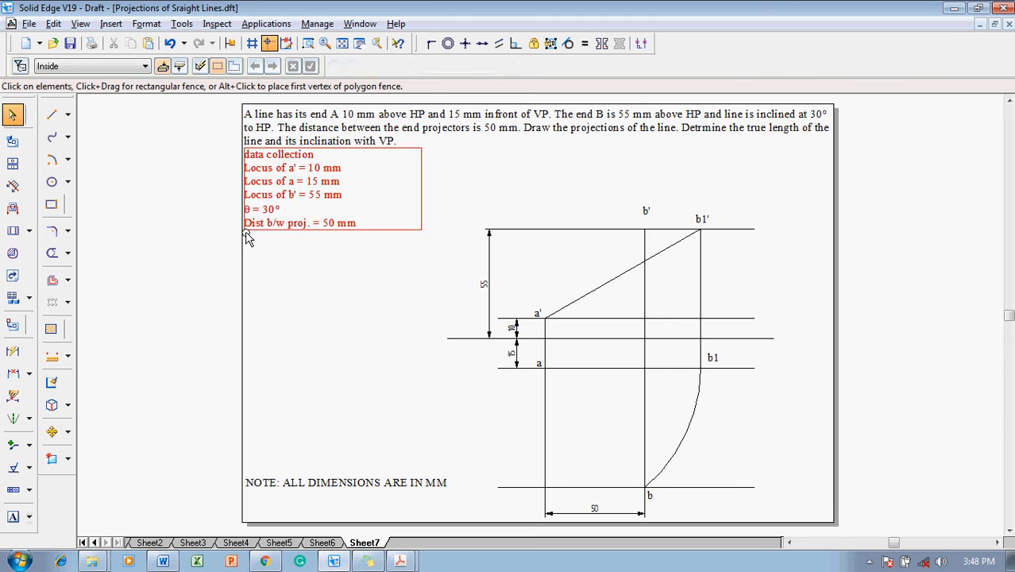
- Draw thick views a'b' and ab, the rotation arc from b', its projector and the line a to b2
{"action": "left_click", "coordinate": [51, 114]}
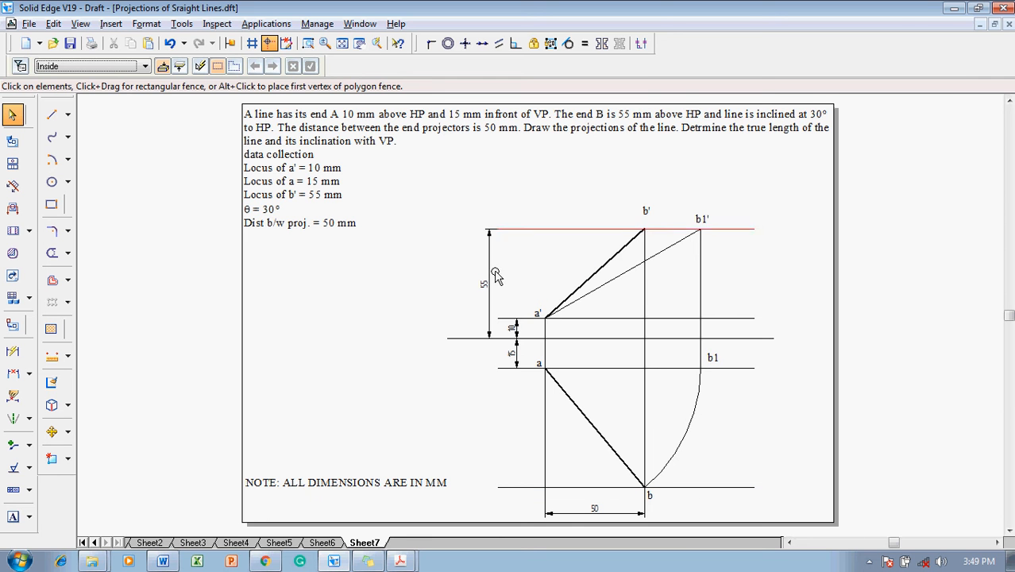
{"action": "left_click", "coordinate": [51, 160]}
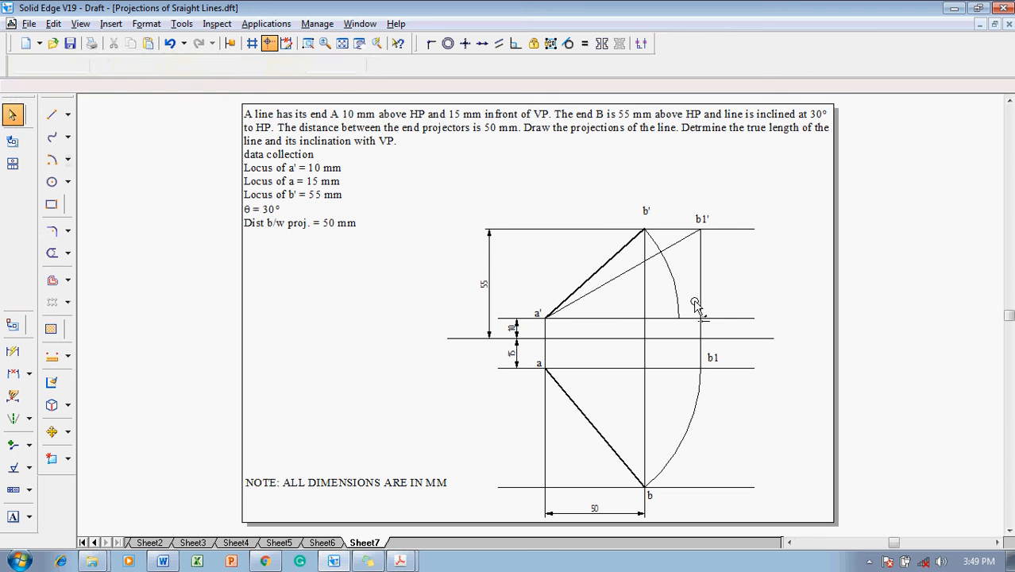
{"action": "left_click", "coordinate": [50, 114]}
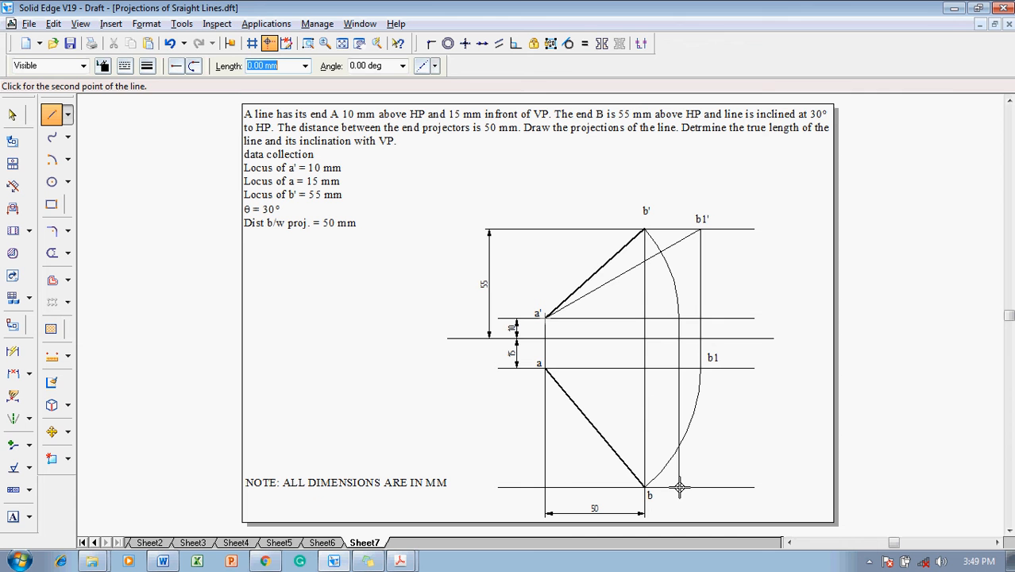
{"action": "left_click", "coordinate": [147, 65]}
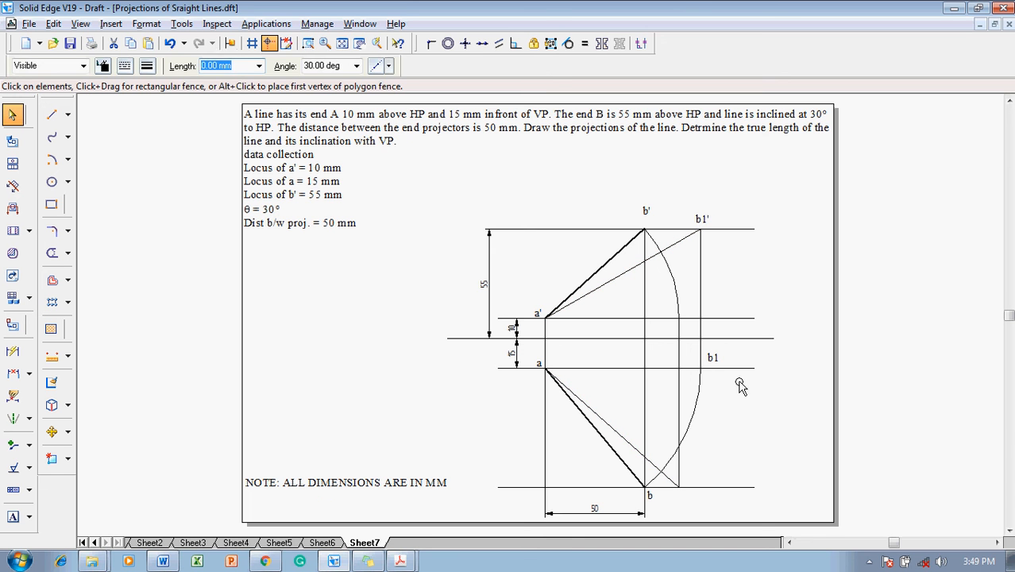
{"action": "left_click", "coordinate": [13, 517]}
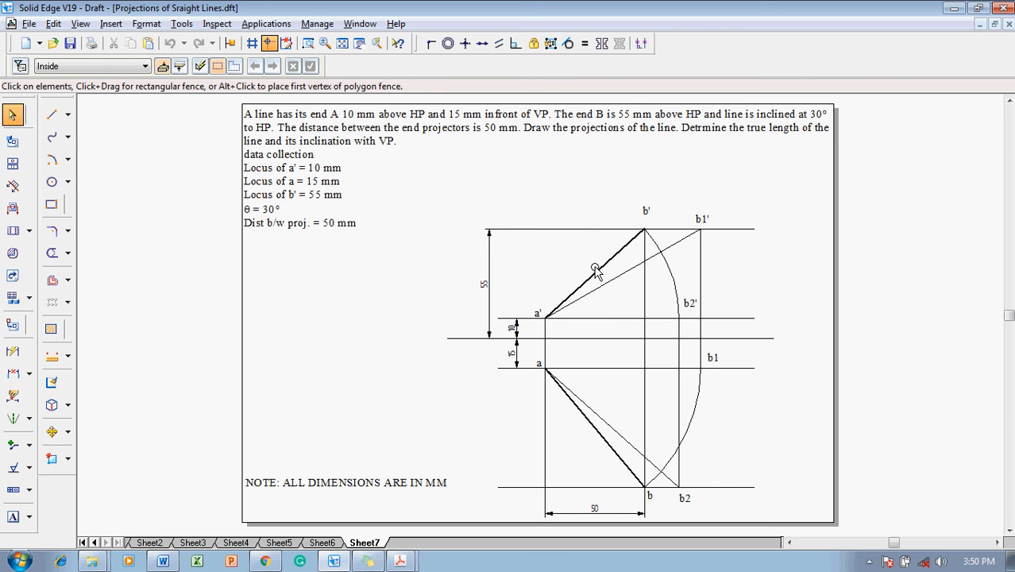
{"action": "mouse_move", "coordinate": [28, 355]}
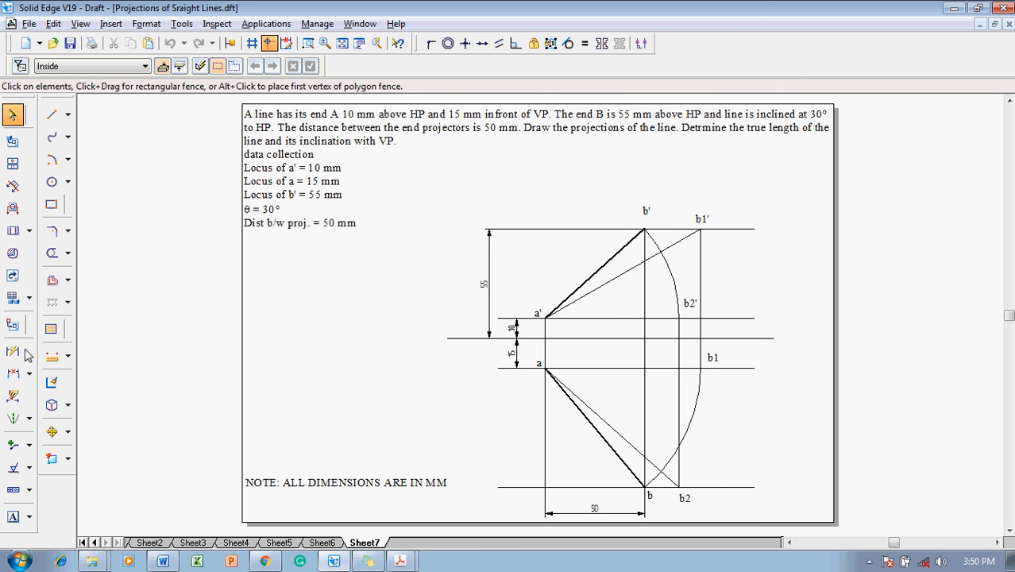
- Dimension the 30° angle between a'b1' and the horizontal through a'
{"action": "left_click", "coordinate": [12, 373]}
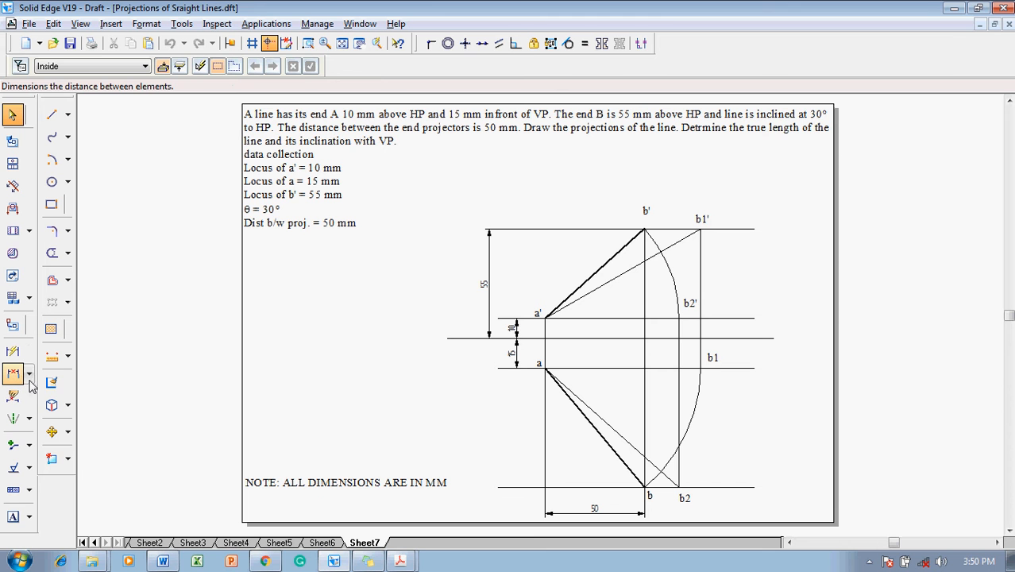
{"action": "left_click", "coordinate": [14, 373]}
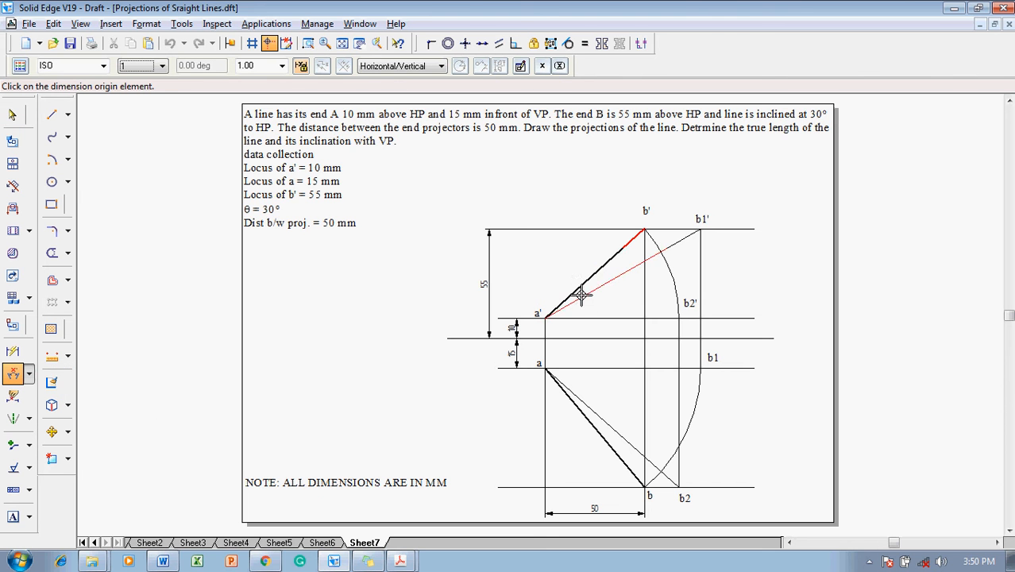
{"action": "left_click", "coordinate": [579, 295]}
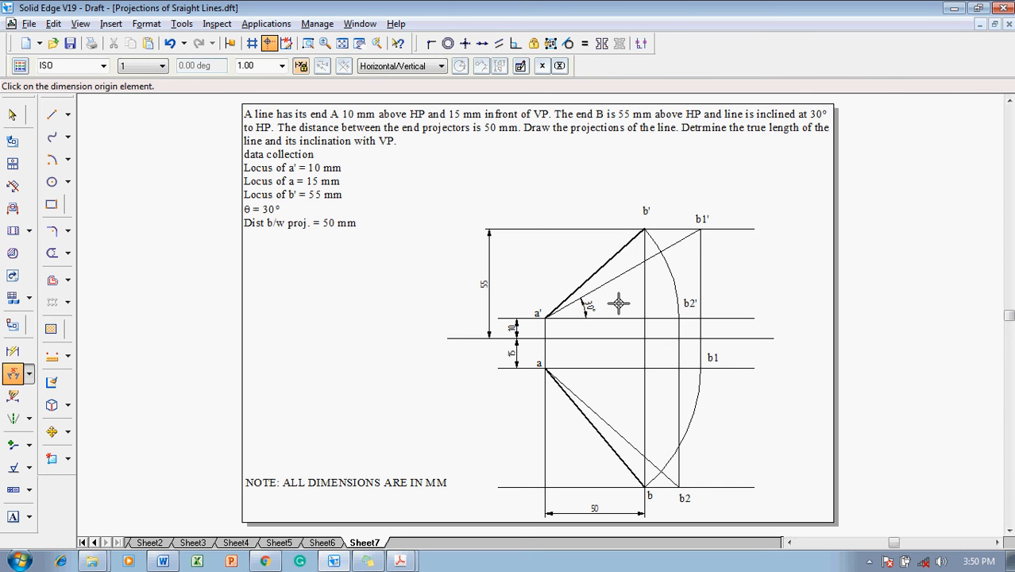
{"action": "left_click", "coordinate": [11, 115]}
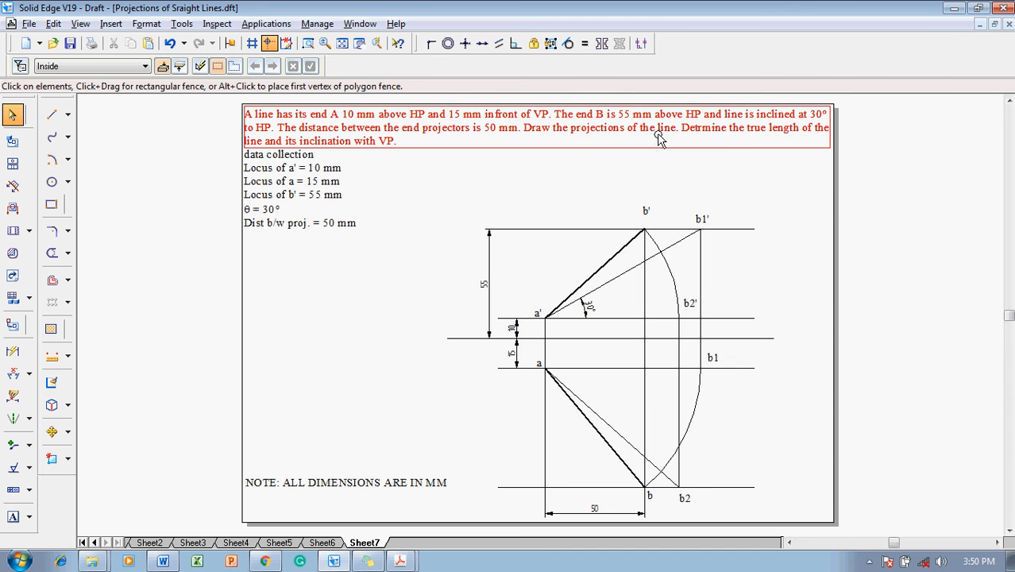
{"action": "mouse_move", "coordinate": [745, 141]}
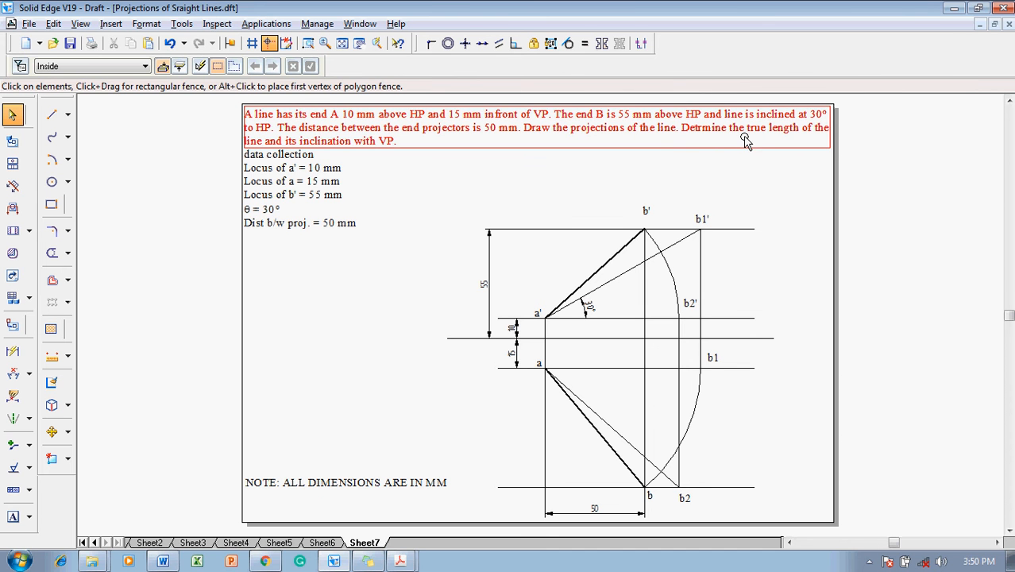
{"action": "left_click", "coordinate": [13, 350]}
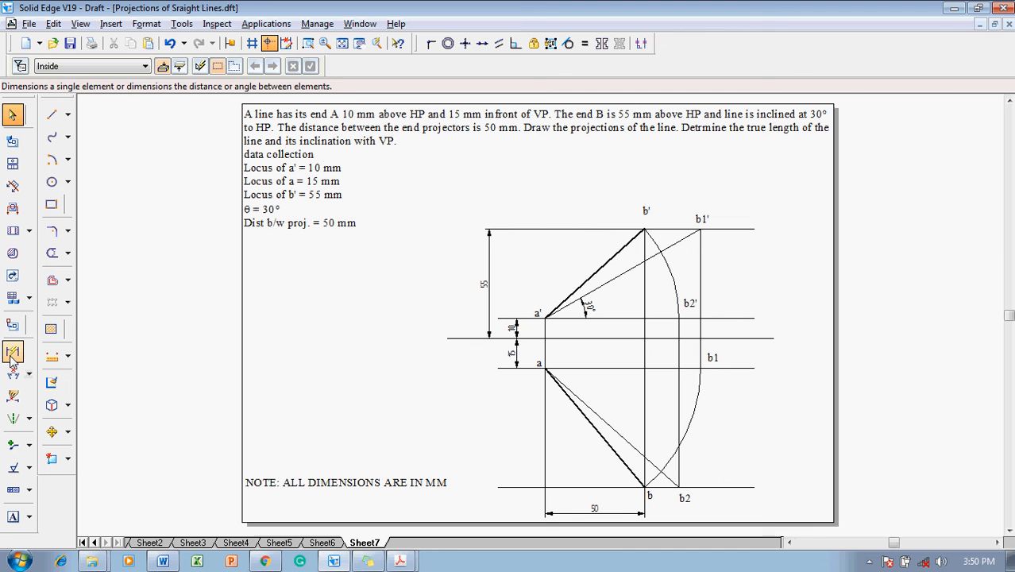
- Dimension the 42° angle between plan line ab and the horizontal projector at a
{"action": "left_click", "coordinate": [13, 352]}
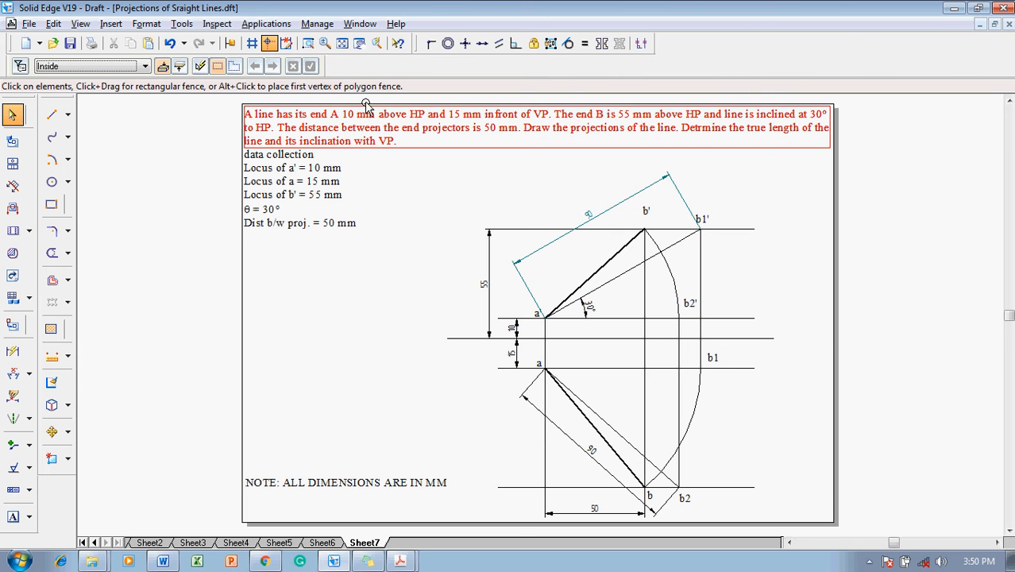
{"action": "left_click", "coordinate": [291, 188]}
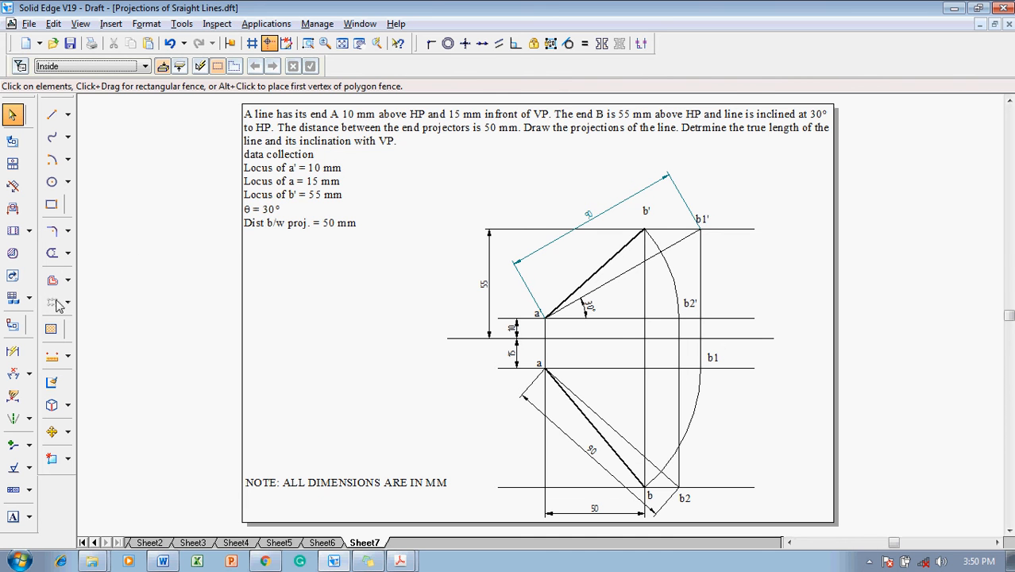
{"action": "left_click", "coordinate": [13, 418]}
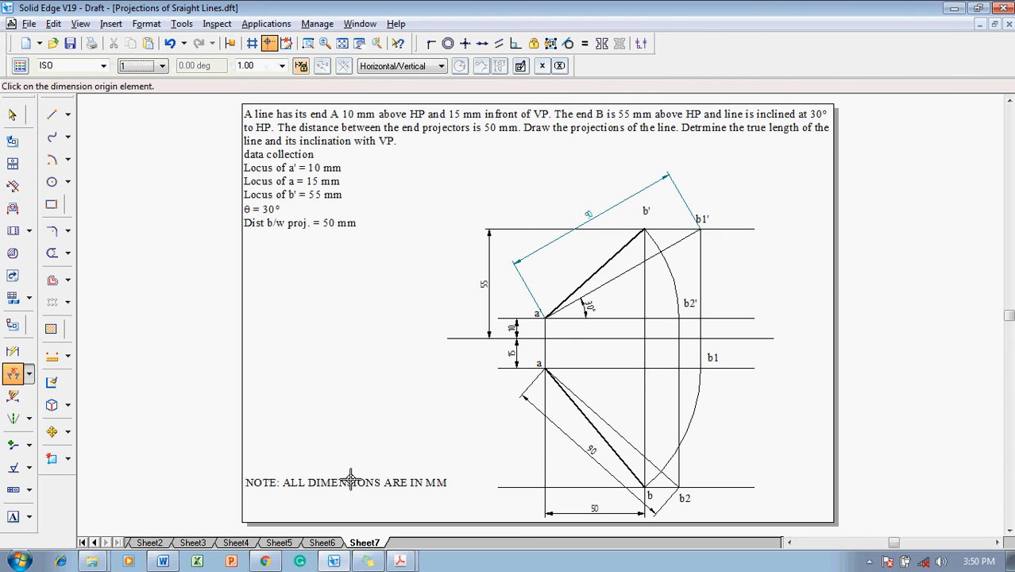
{"action": "mouse_move", "coordinate": [599, 407]}
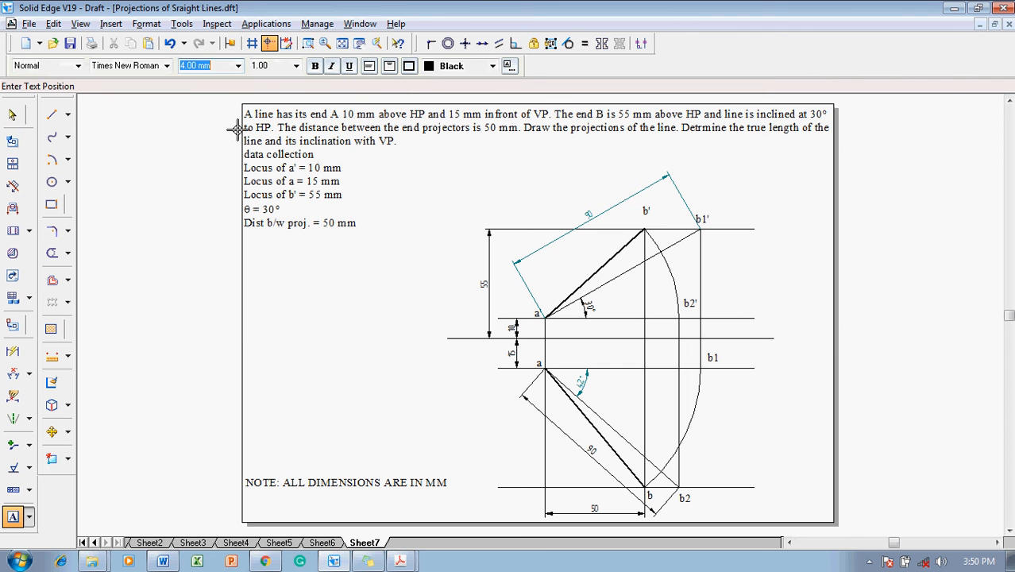
{"action": "mouse_move", "coordinate": [435, 332]}
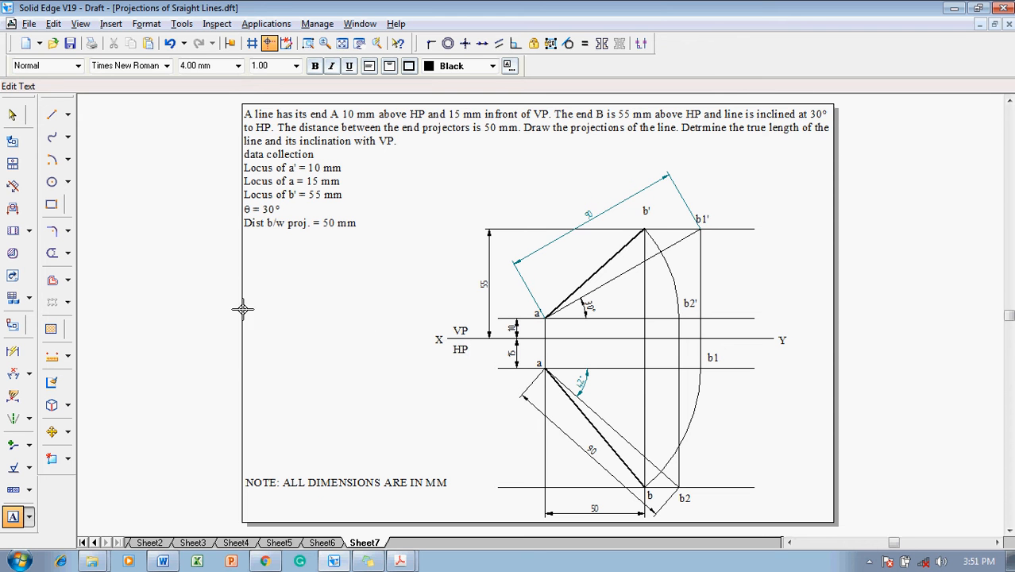
- Write a result note: "True Length = a'b1' = ab2 = 90 mm" with "f =" on the next line
{"action": "left_click_drag", "start_coordinate": [244, 308], "coordinate": [405, 339]}
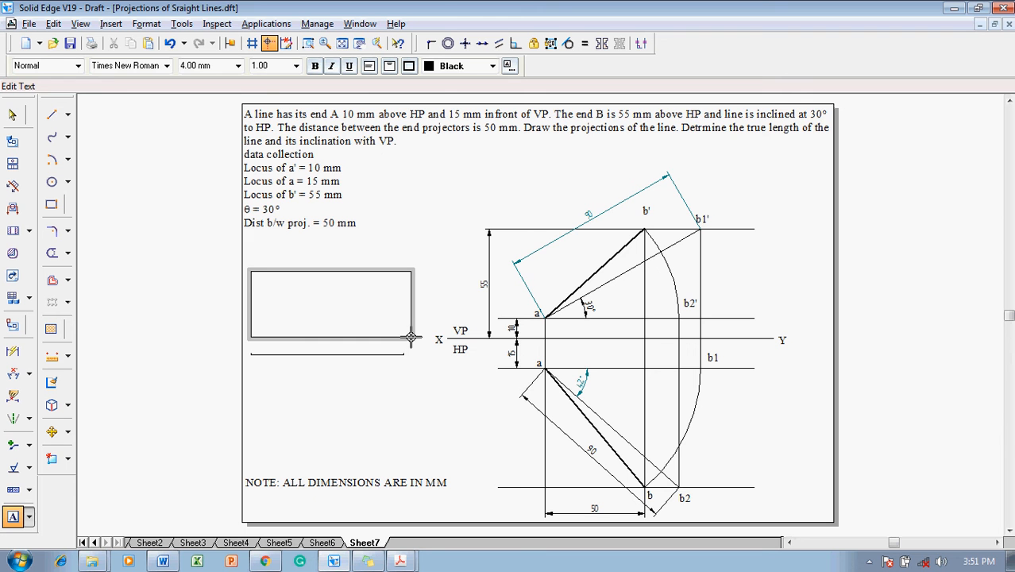
{"action": "type", "text": "True"}
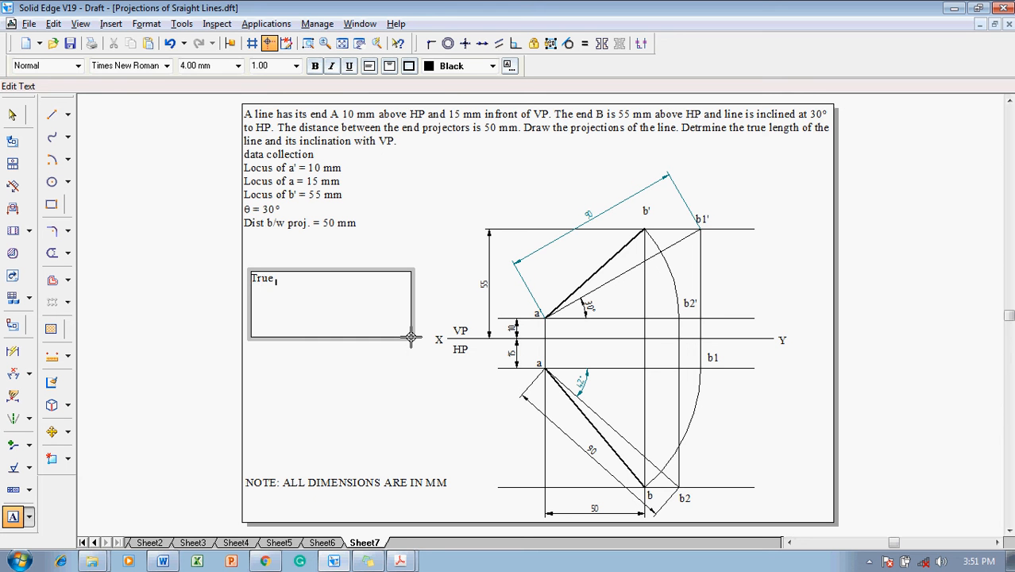
{"action": "type", "text": "Length"}
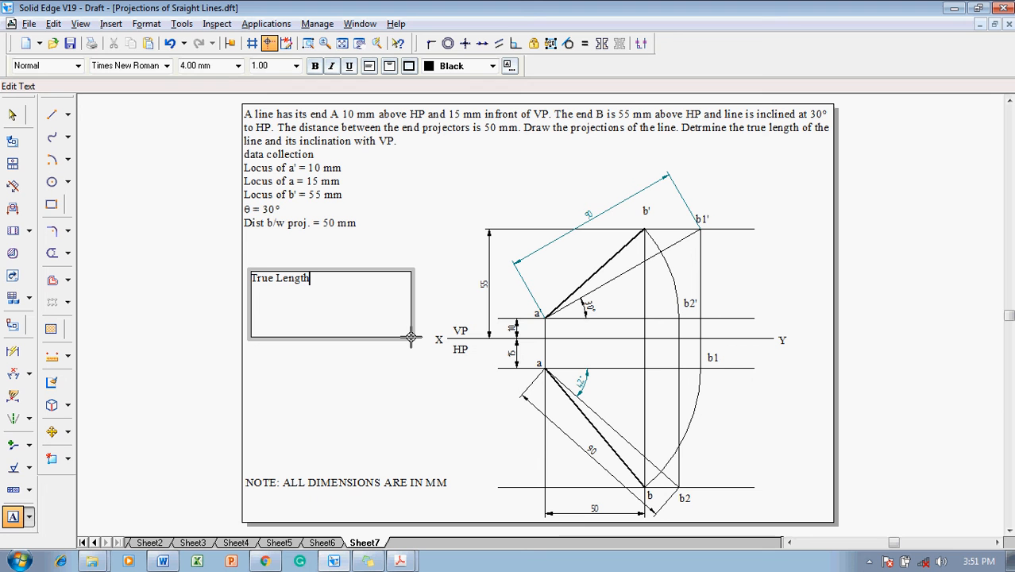
{"action": "type", "text": "=1"}
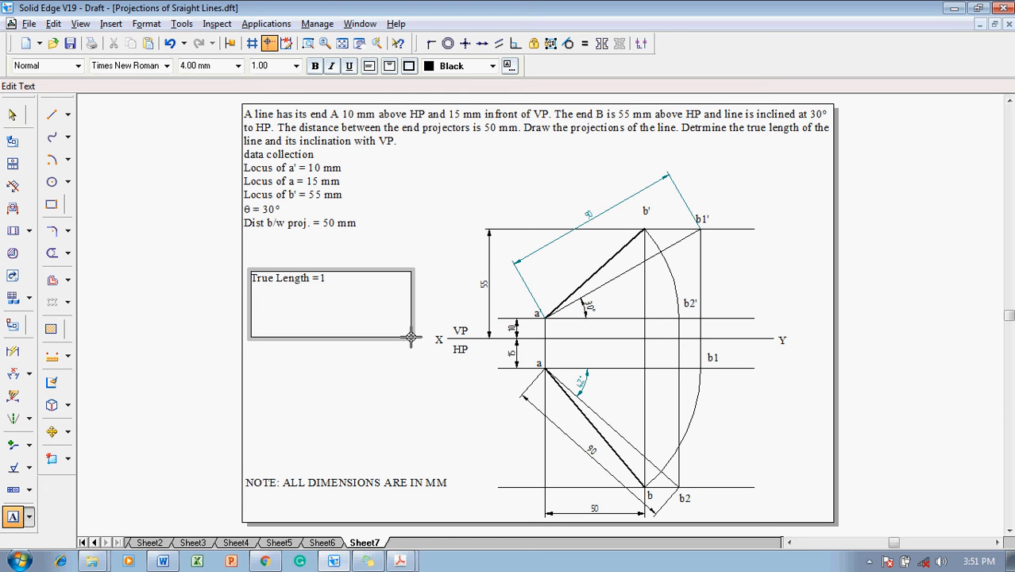
{"action": "type", "text": "a'"}
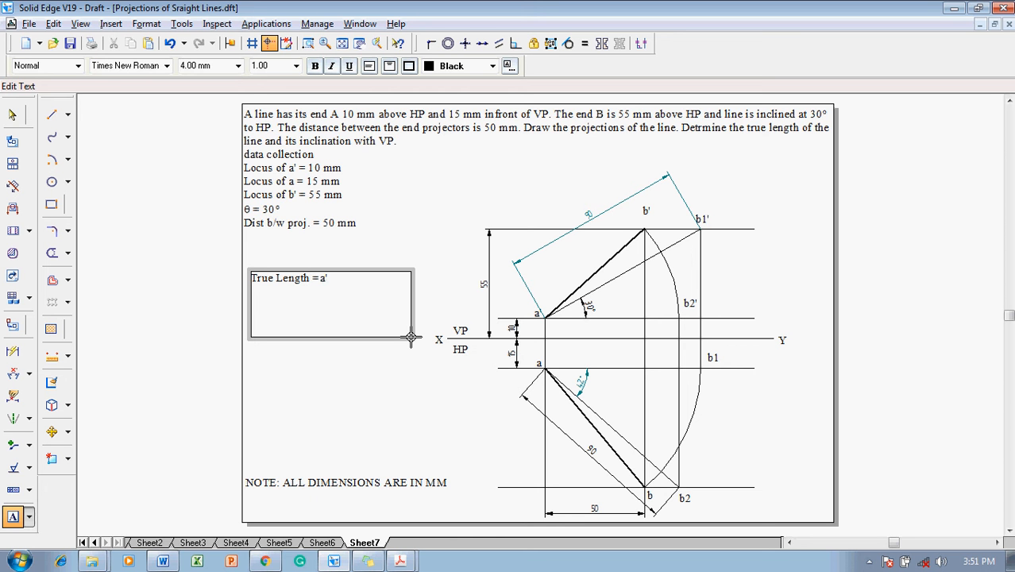
{"action": "type", "text": "b1"}
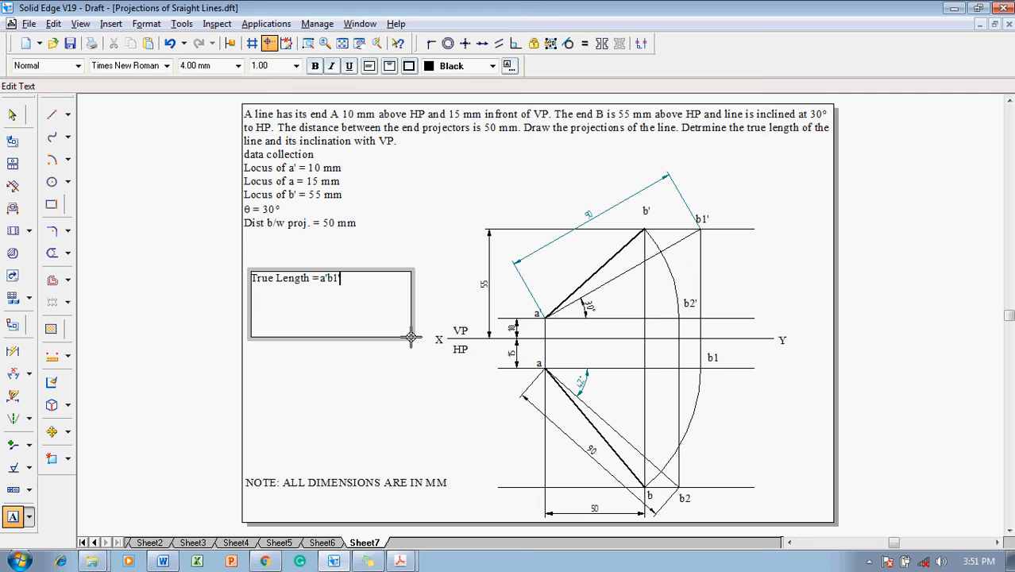
{"action": "type", "text": "="}
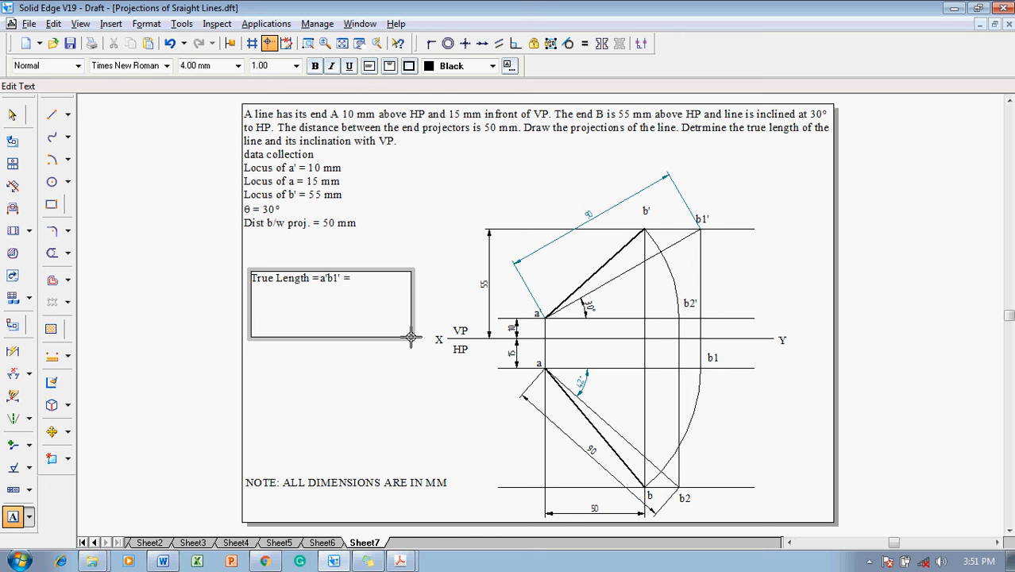
{"action": "type", "text": "ab2 ="}
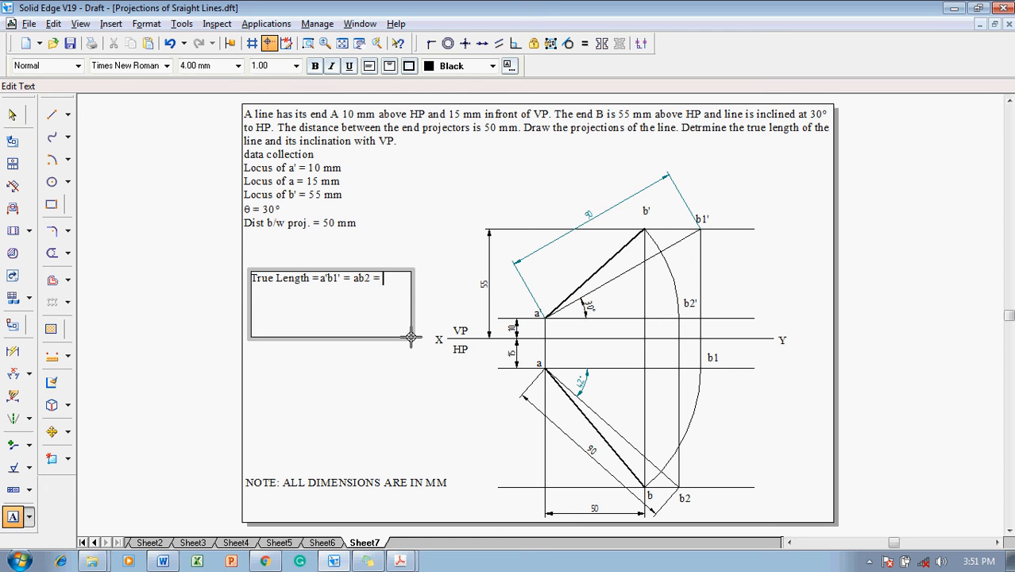
{"action": "type", "text": "90 mm"}
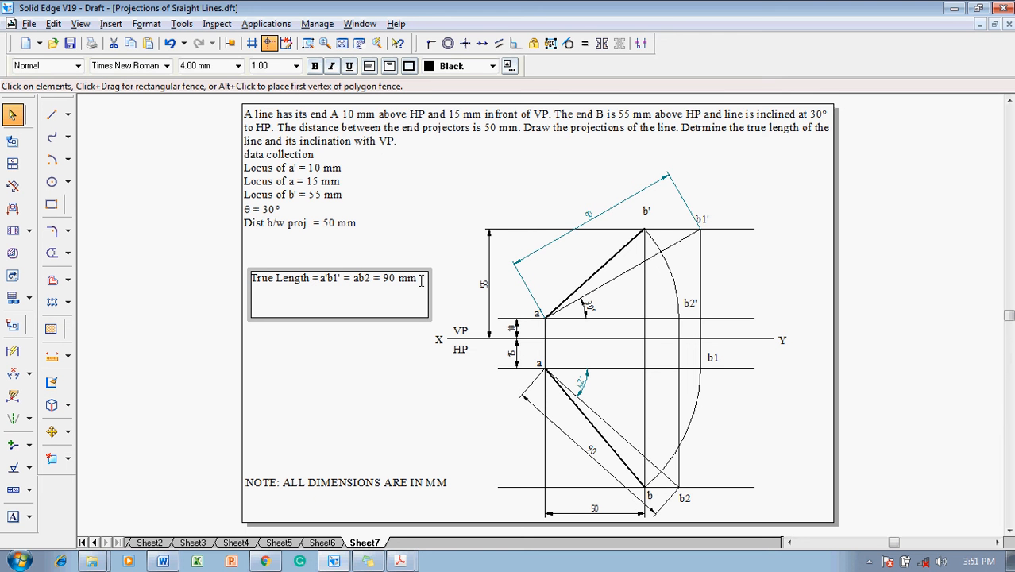
{"action": "type", "text": "f = 42"}
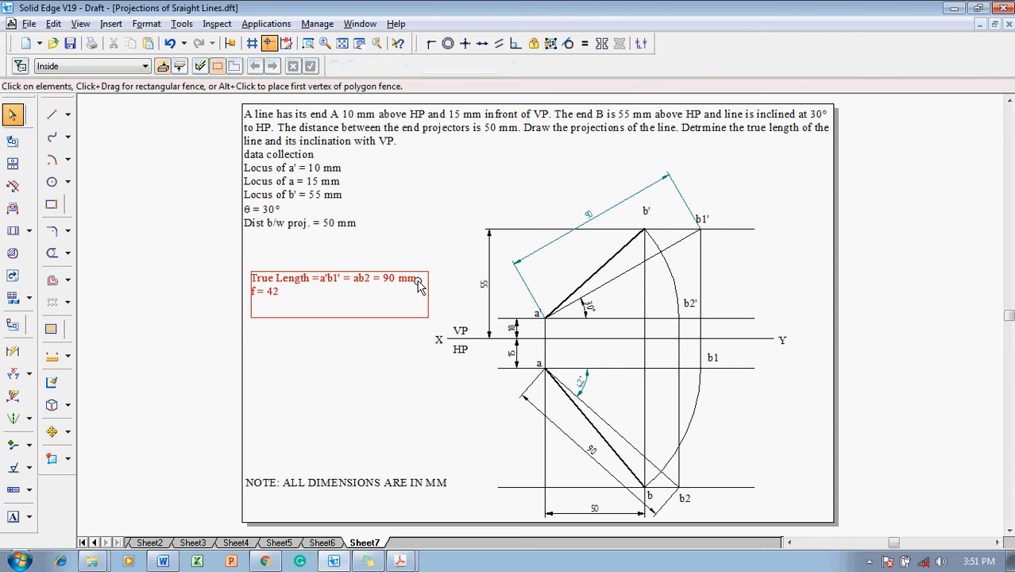
- Edit the note and set the letter f to the Symbol font so it reads ϕ
{"action": "double_click", "coordinate": [337, 285]}
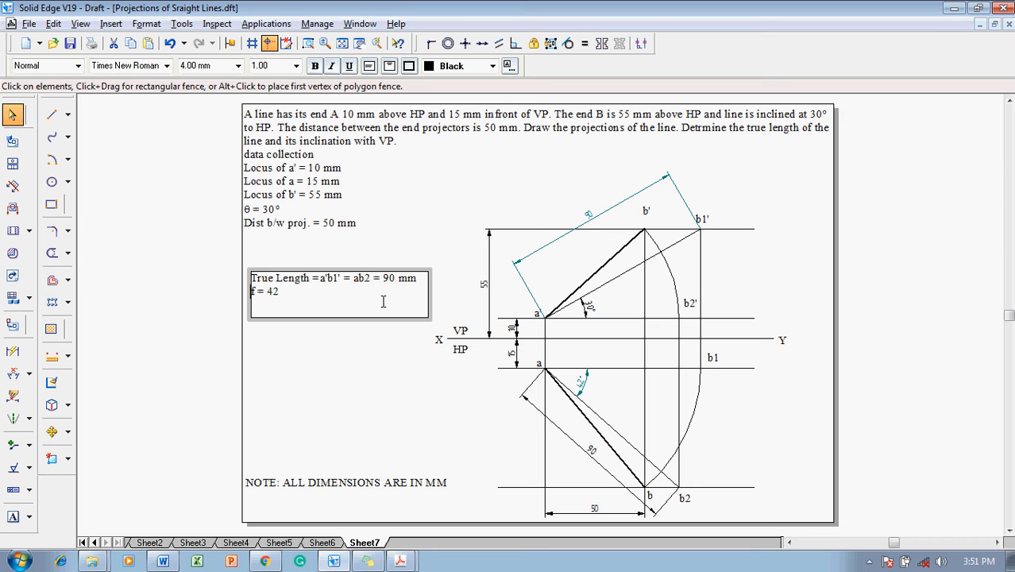
{"action": "left_click", "coordinate": [166, 65]}
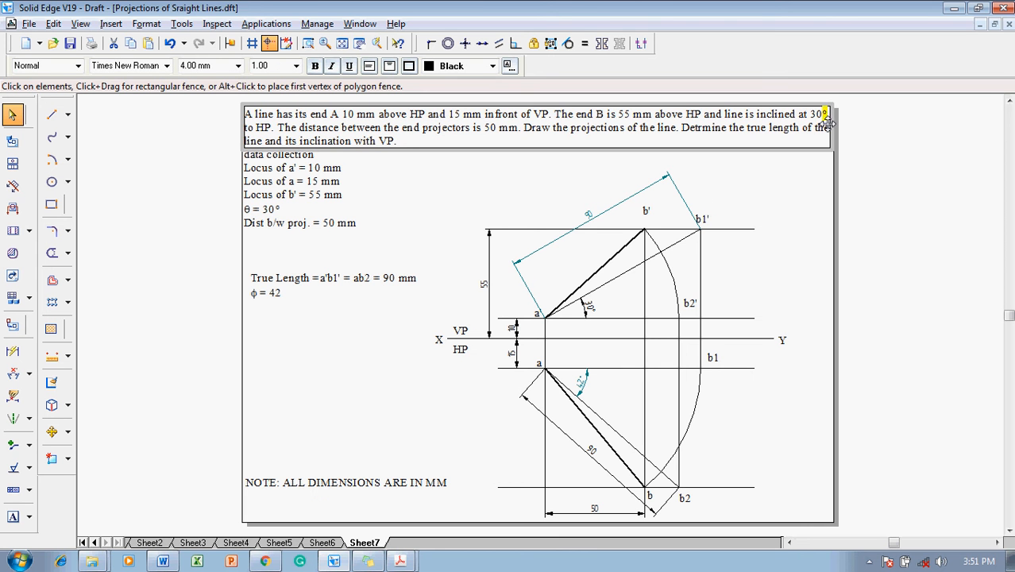
{"action": "left_click", "coordinate": [334, 293]}
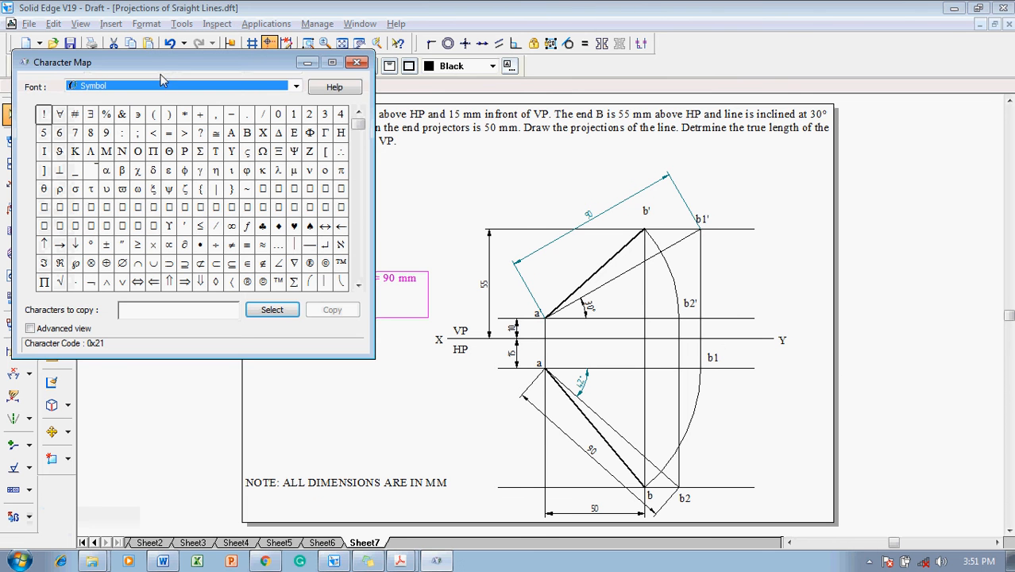
- Select the degree sign in Character Map's Symbol font and copy it
{"action": "left_click", "coordinate": [90, 225]}
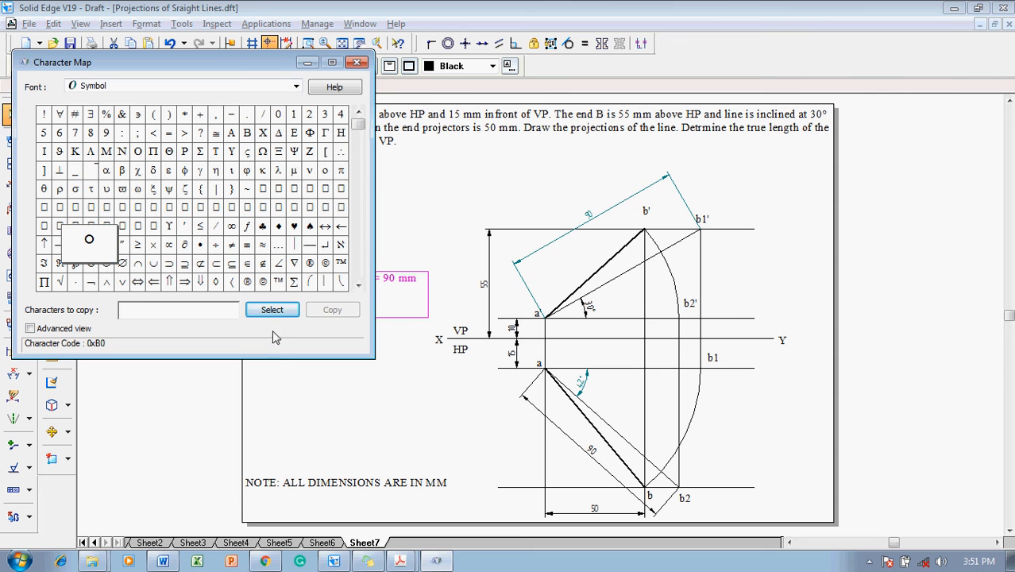
{"action": "left_click", "coordinate": [271, 309]}
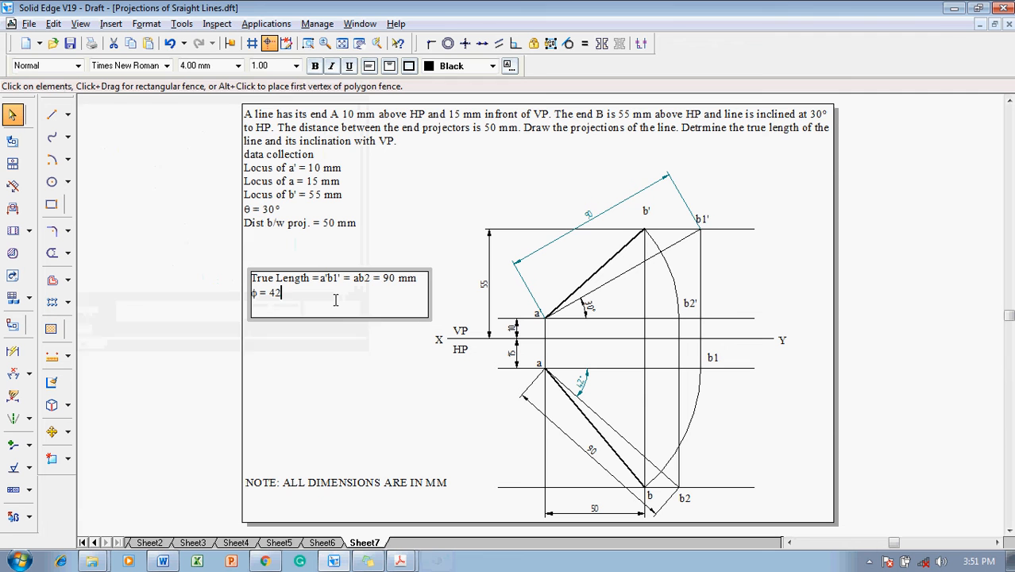
- Paste the degree sign so the note's angle line reads ϕ = 42°
{"action": "type", "text": "Msftedit 5.41.21.2510"}
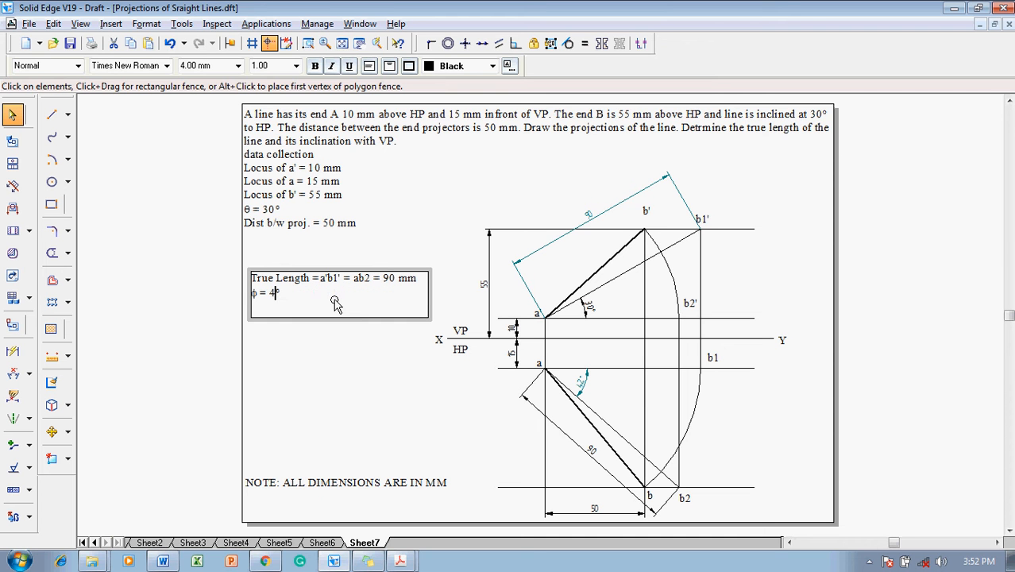
{"action": "type", "text": "2°"}
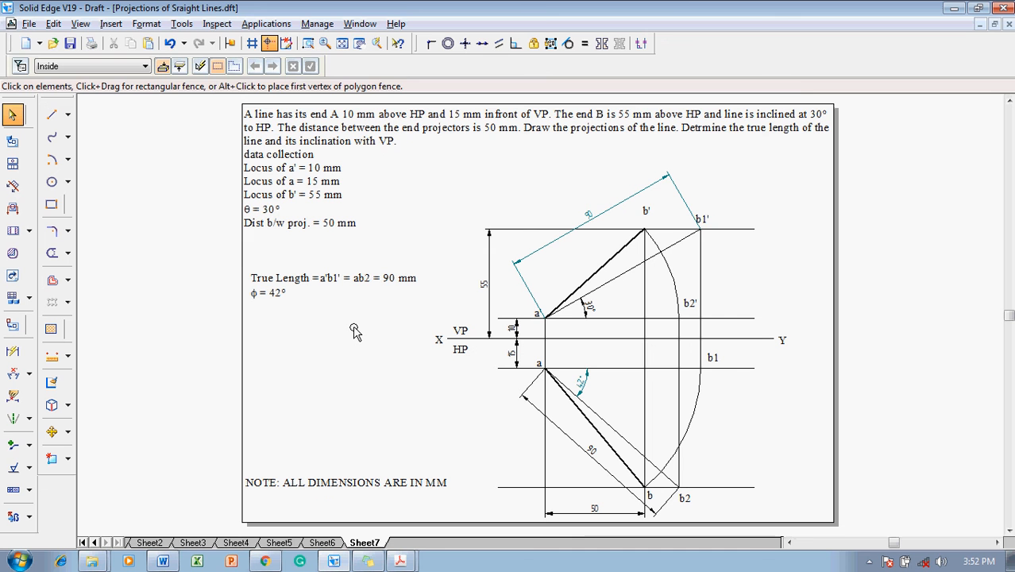